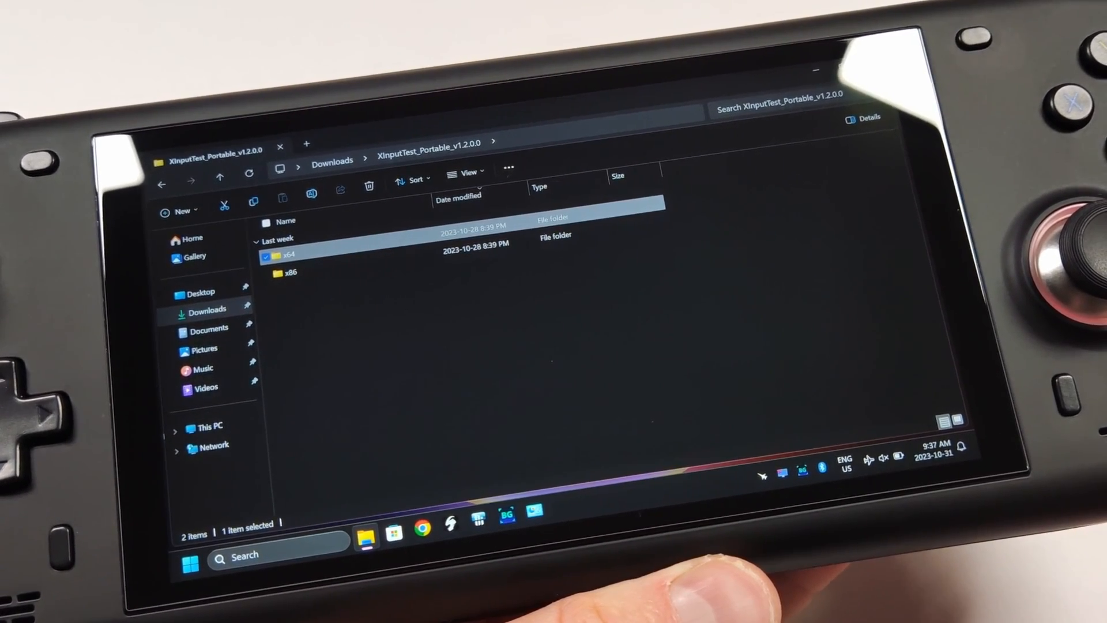
# Open the x64 folder inside XInputTest_Portable_v1.2.0.0.
pyautogui.doubleClick(290, 254)
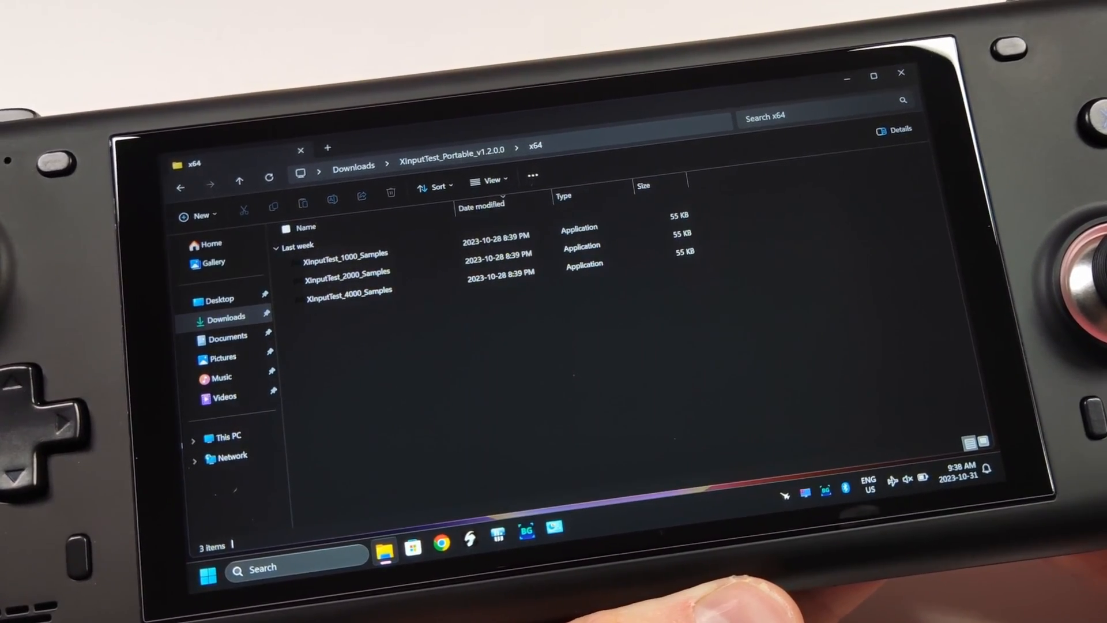
# Launch one of the XInputTest sample-count test programs.
pyautogui.doubleClick(348, 272)
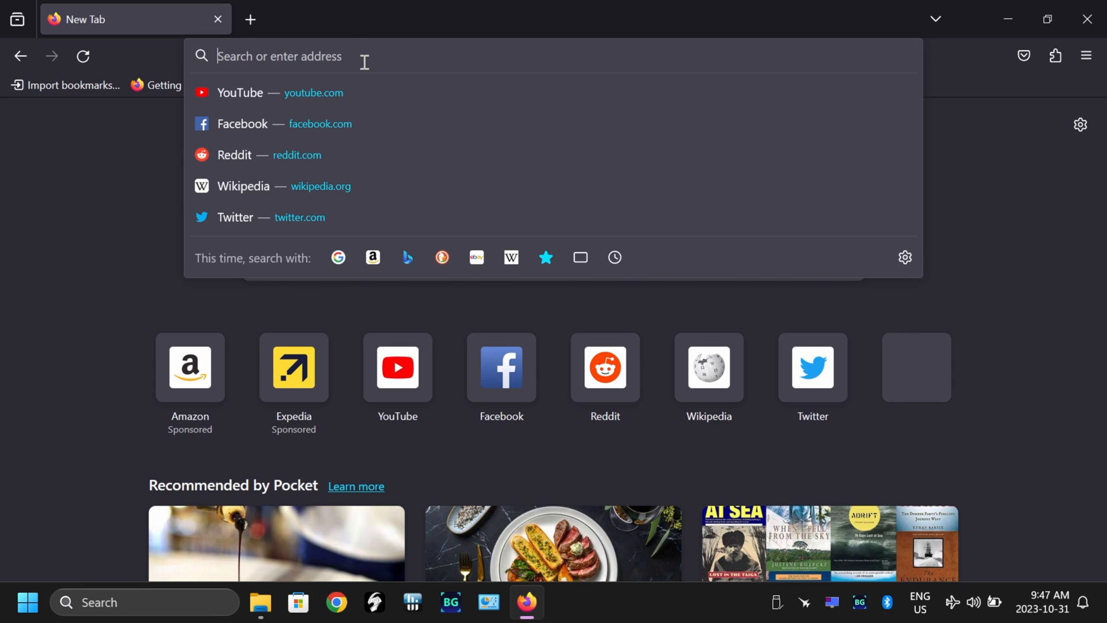
# Search 'lord of mice', reach the LordOfMice/hidusbf repository and download hidusbf.zip.
pyautogui.write('lord of mice')
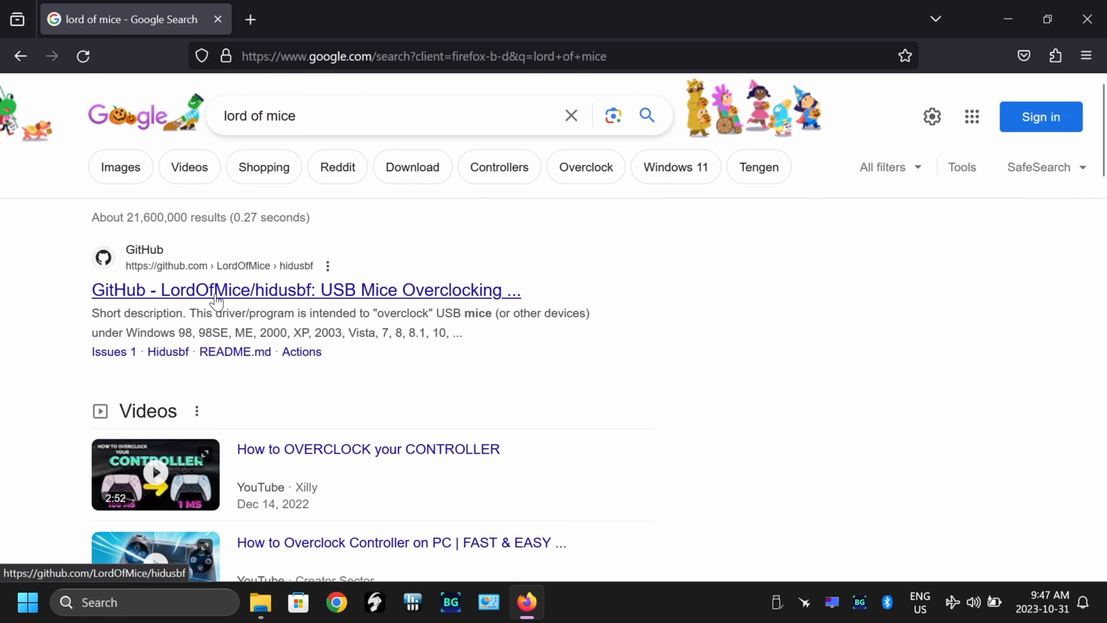
pyautogui.moveTo(339, 297)
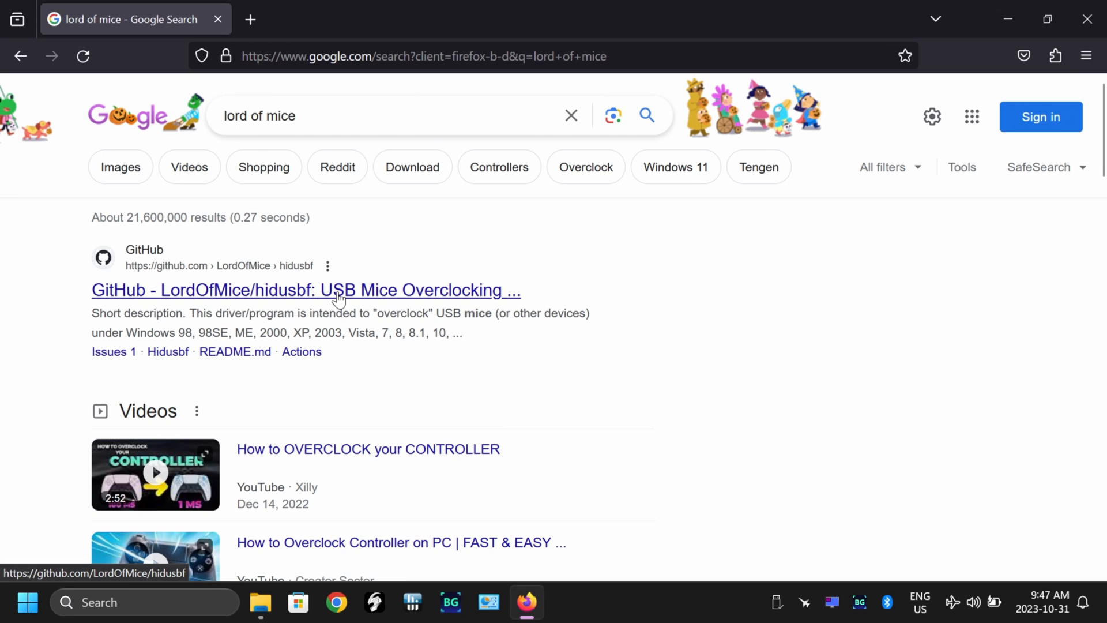
pyautogui.click(305, 291)
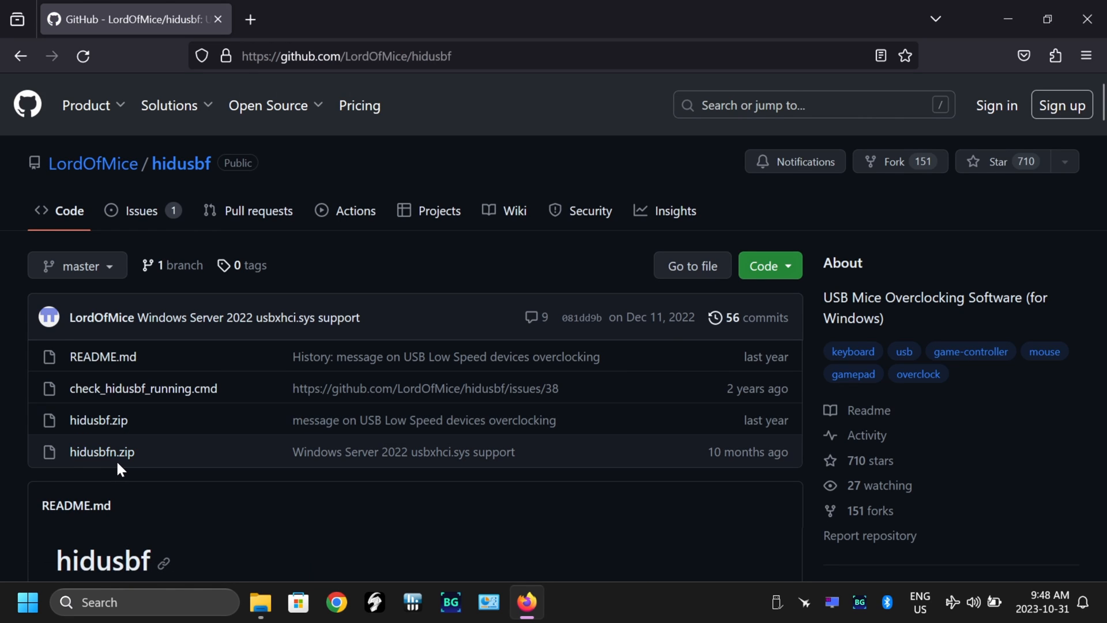
pyautogui.moveTo(101, 452)
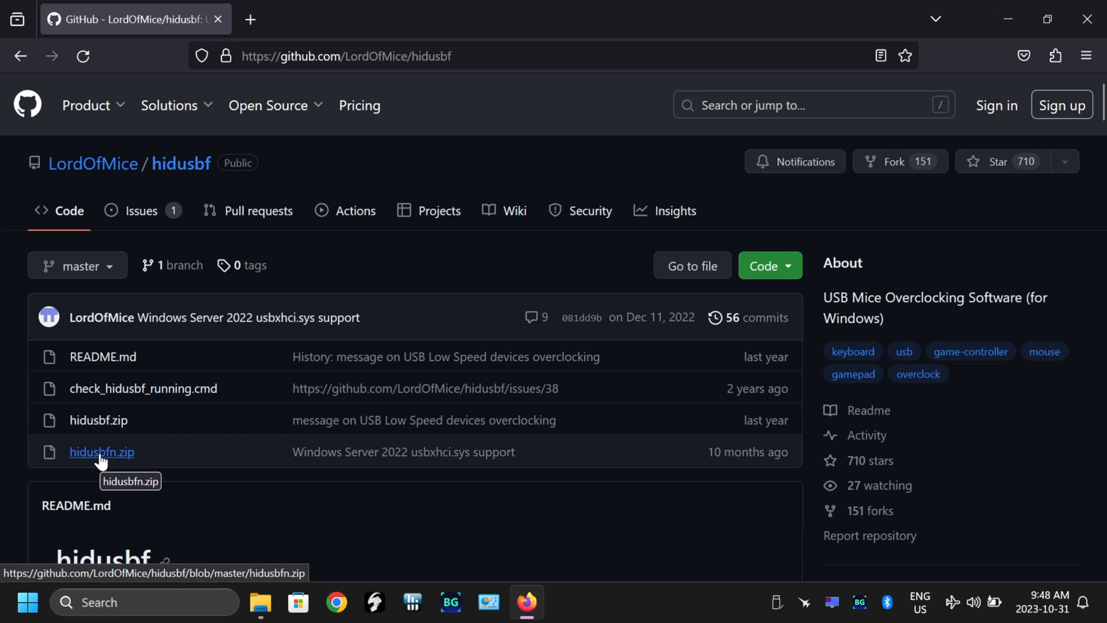
pyautogui.moveTo(98, 420)
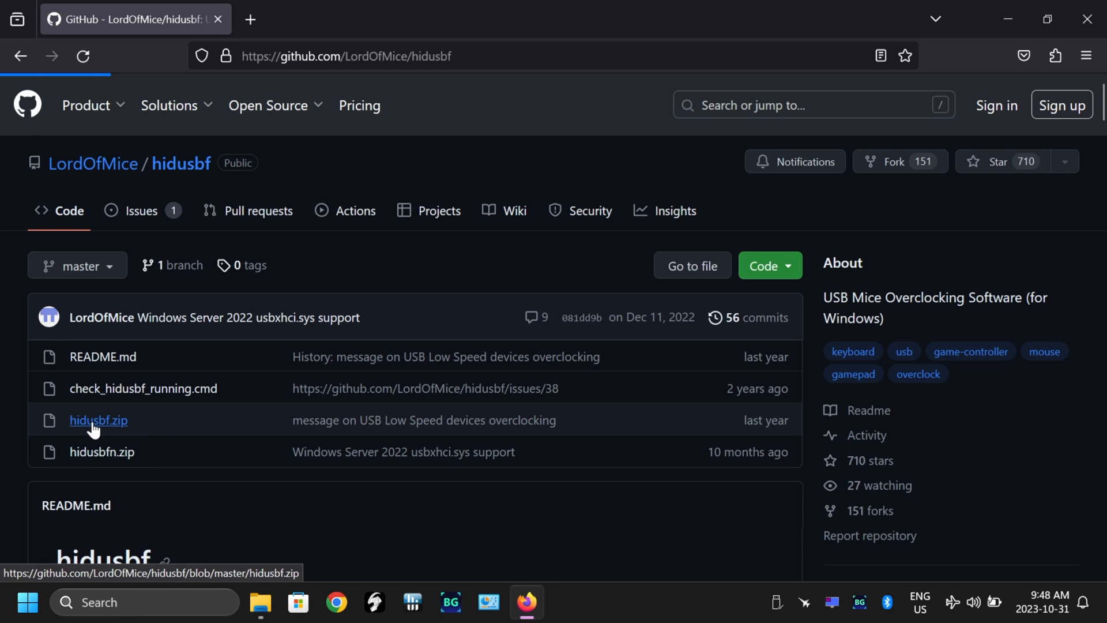
pyautogui.click(97, 420)
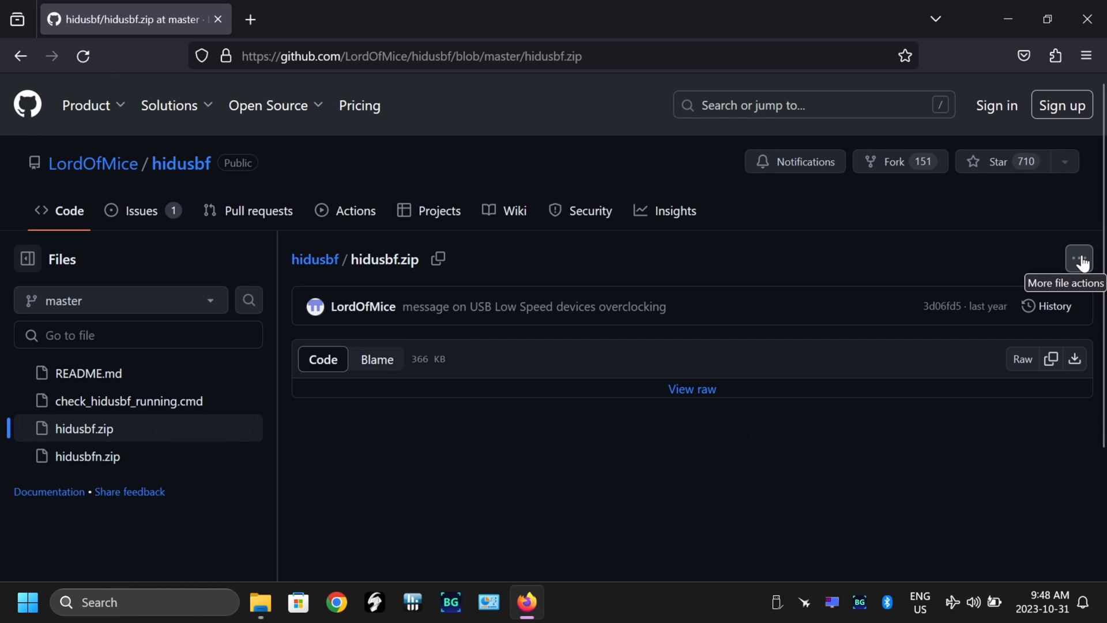
pyautogui.moveTo(919, 326)
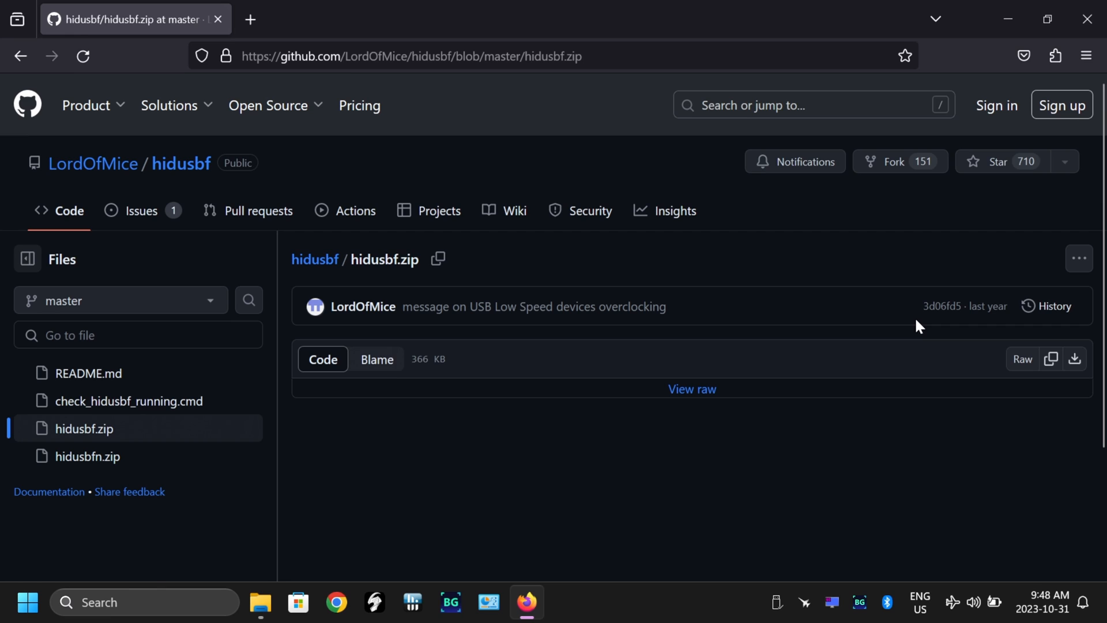
pyautogui.click(1023, 55)
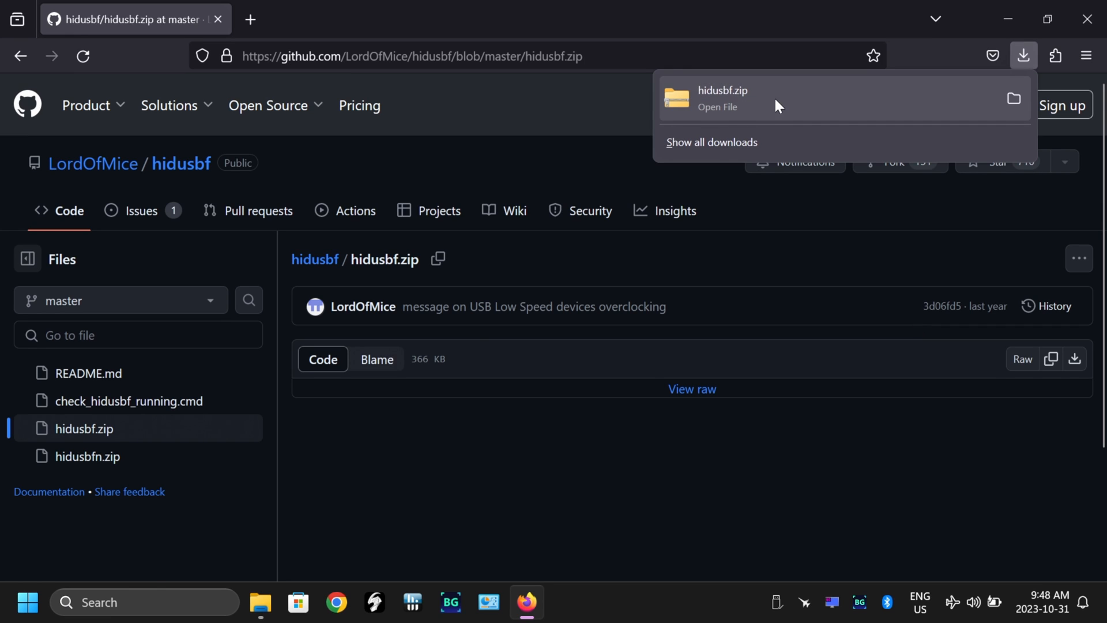
# Show the downloaded hidusbf.zip in the Downloads folder.
pyautogui.rightClick(749, 99)
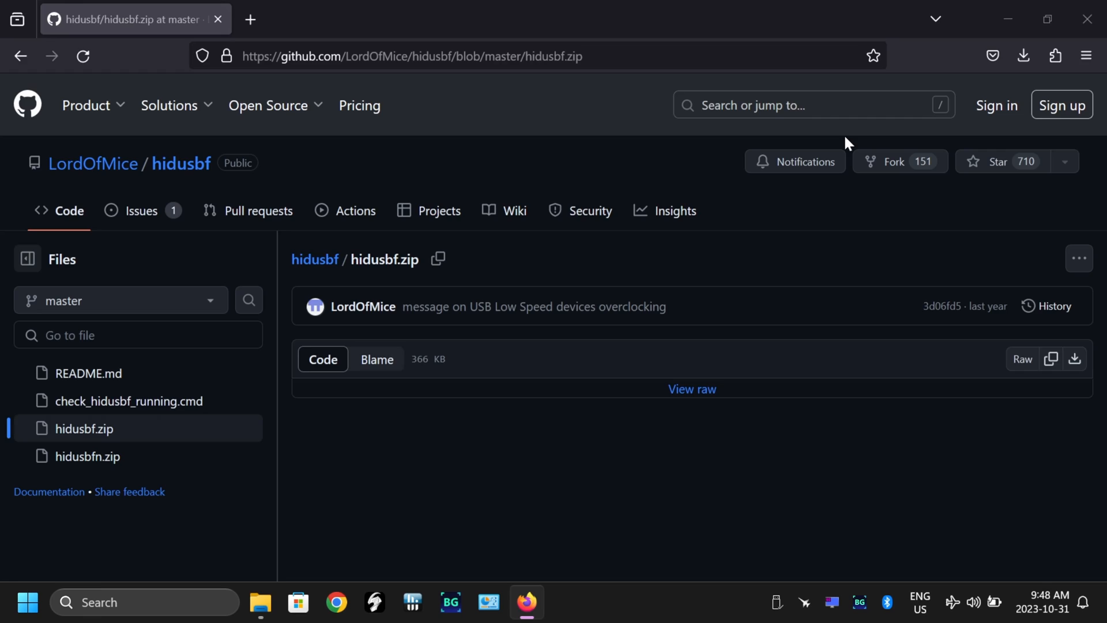
pyautogui.click(259, 602)
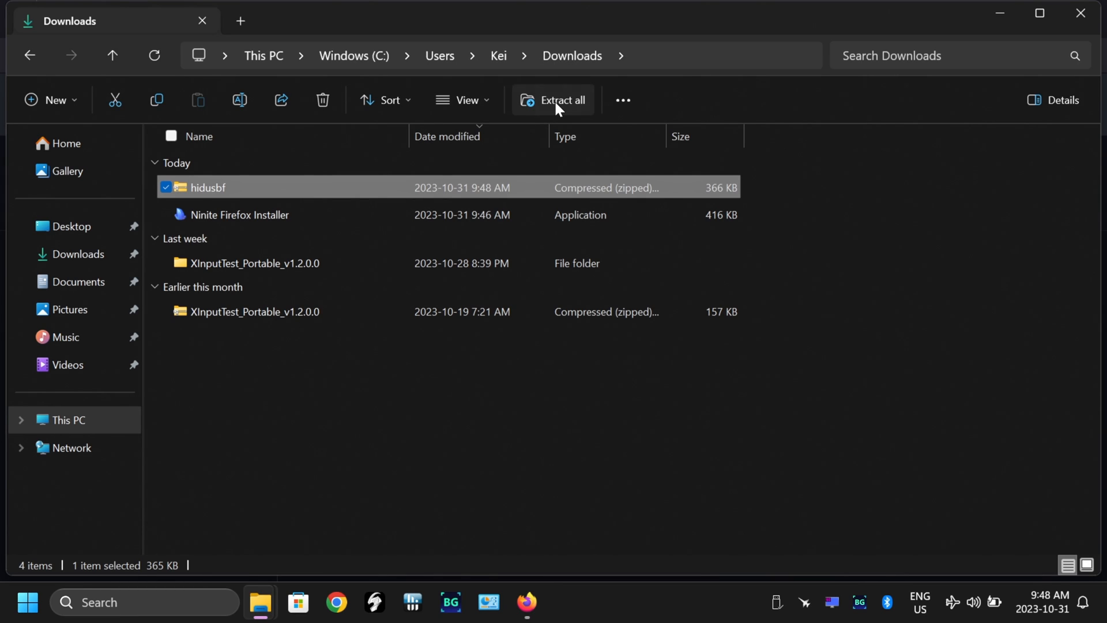
# Extract the hidusbf archive and launch Setup from its DRIVER folder.
pyautogui.click(562, 99)
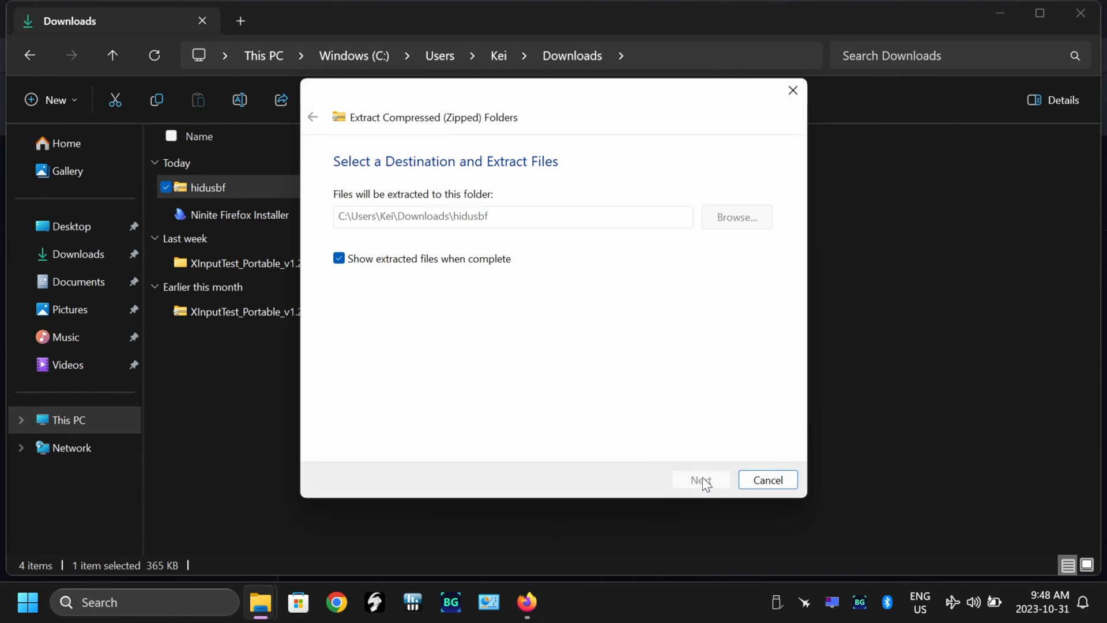
pyautogui.click(700, 480)
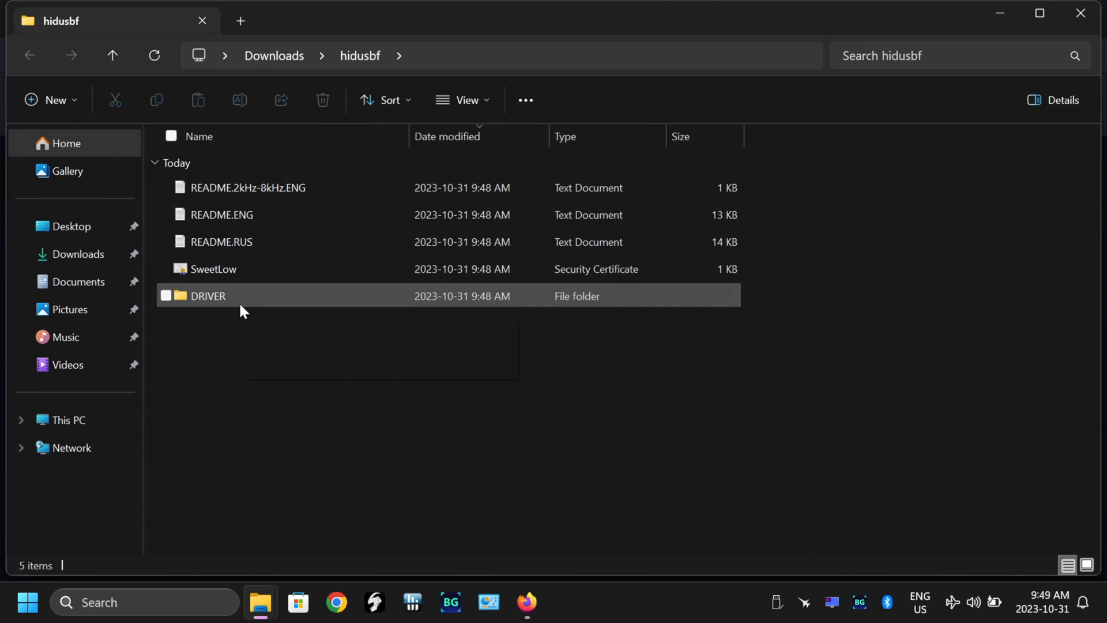
pyautogui.doubleClick(206, 295)
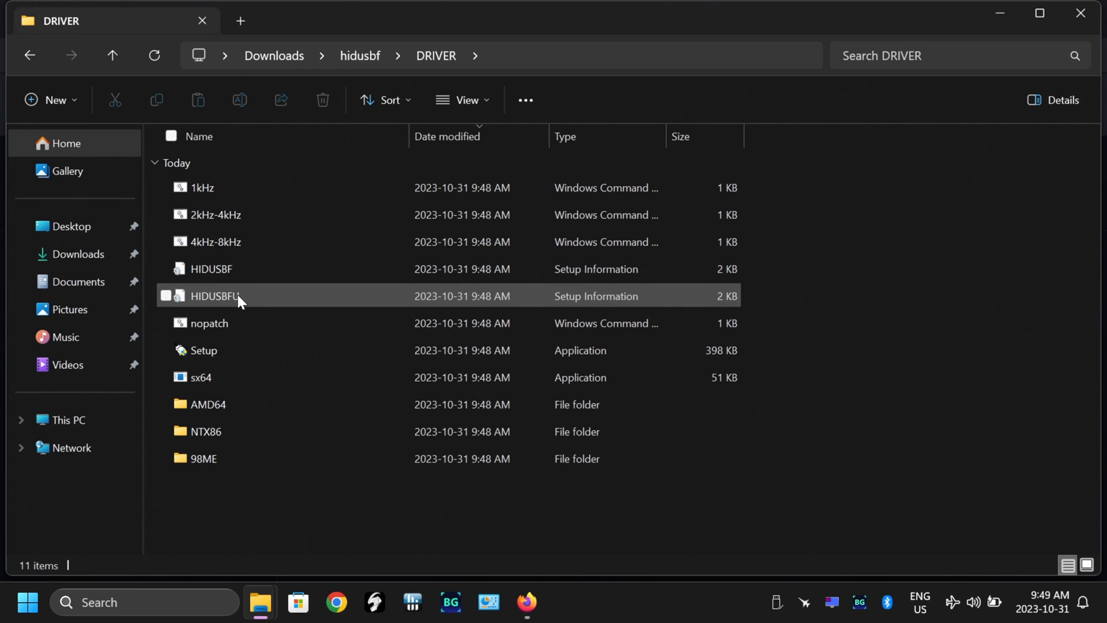
pyautogui.moveTo(203, 351)
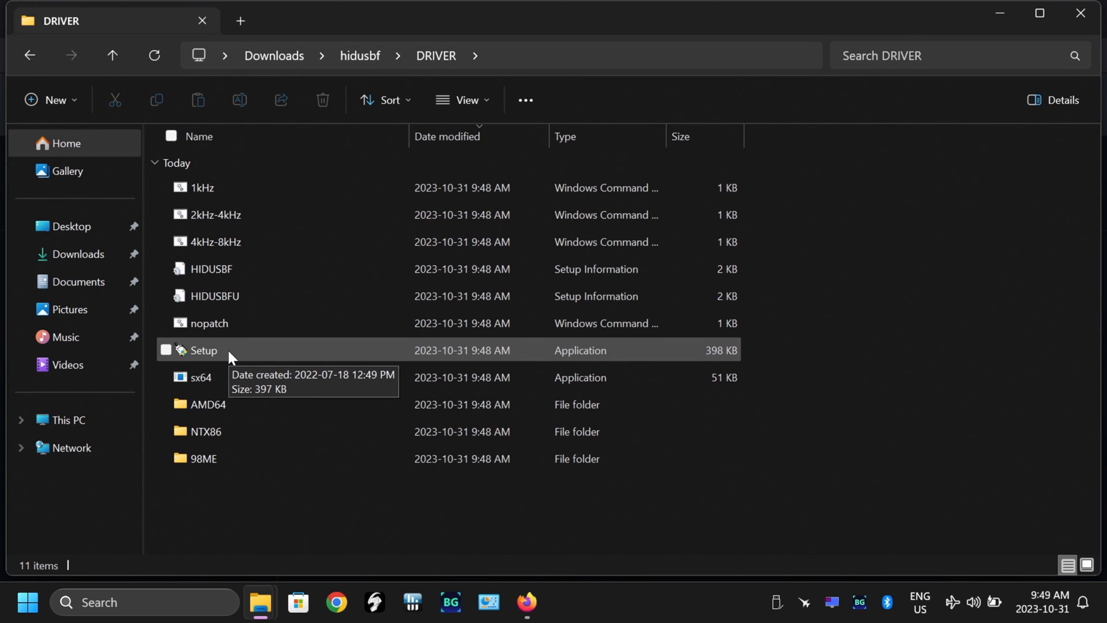
pyautogui.doubleClick(203, 351)
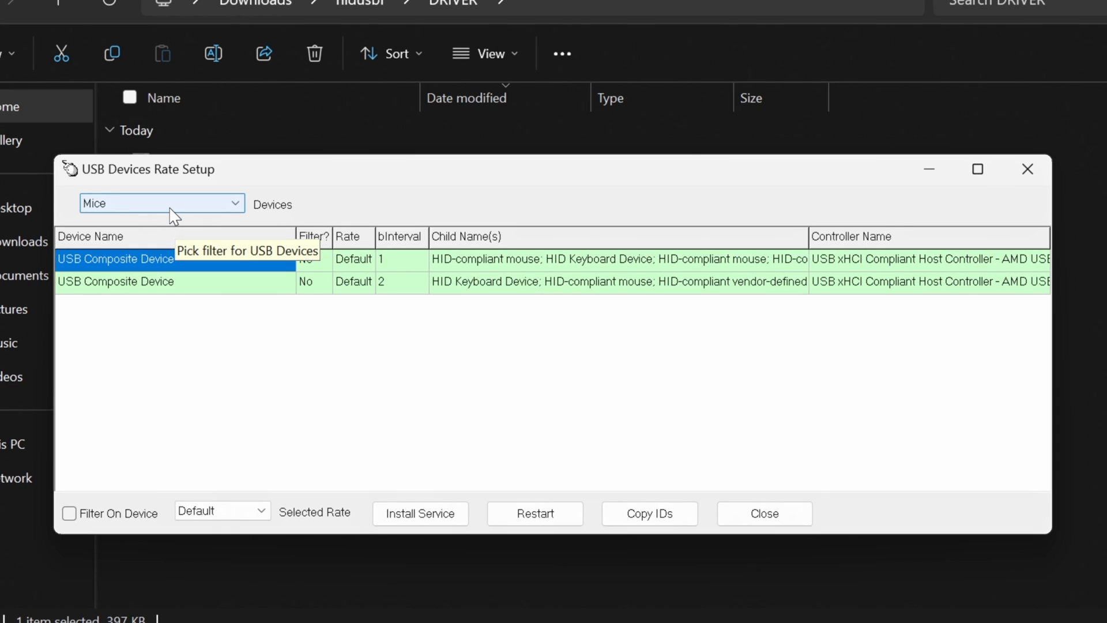
# Show all USB devices, select the Xbox 360 Controller for Windows and install the rate-changing service.
pyautogui.click(161, 203)
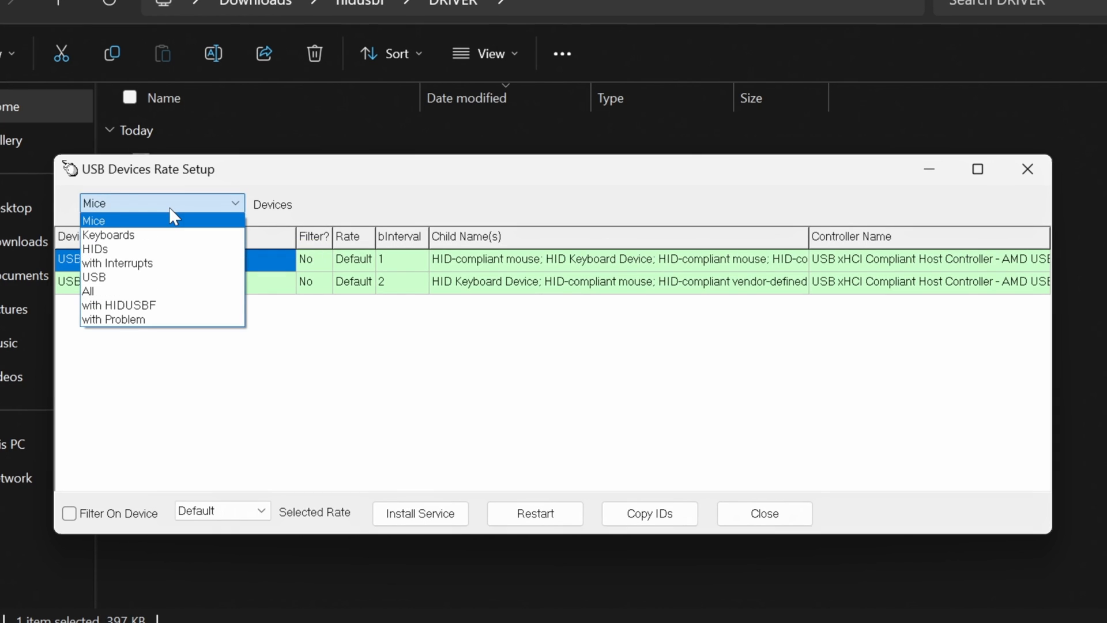
pyautogui.moveTo(162, 236)
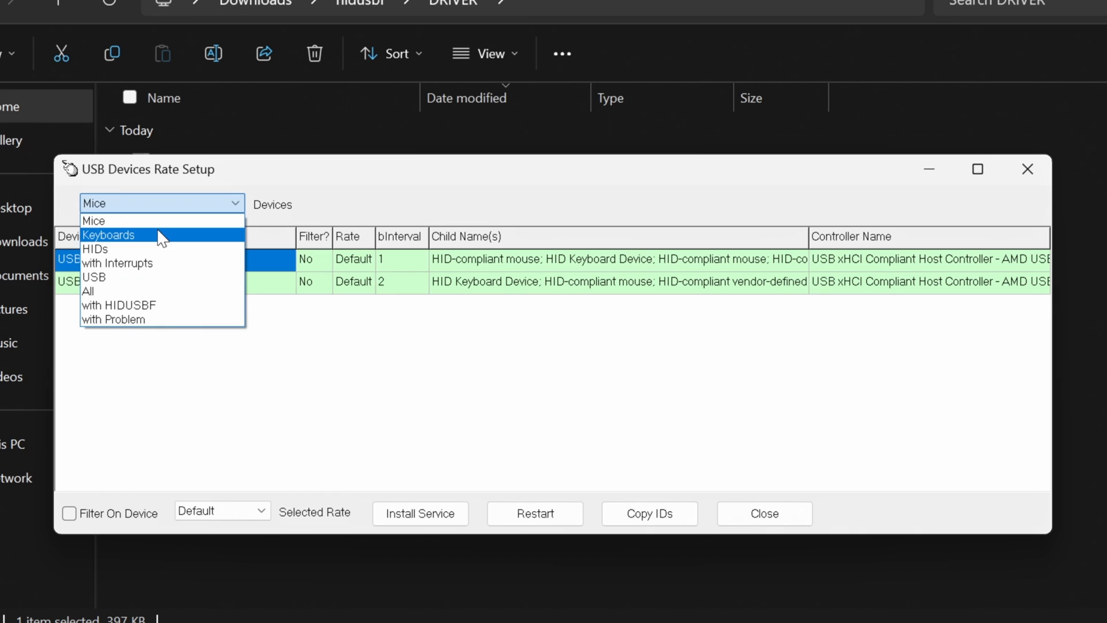
pyautogui.moveTo(113, 221)
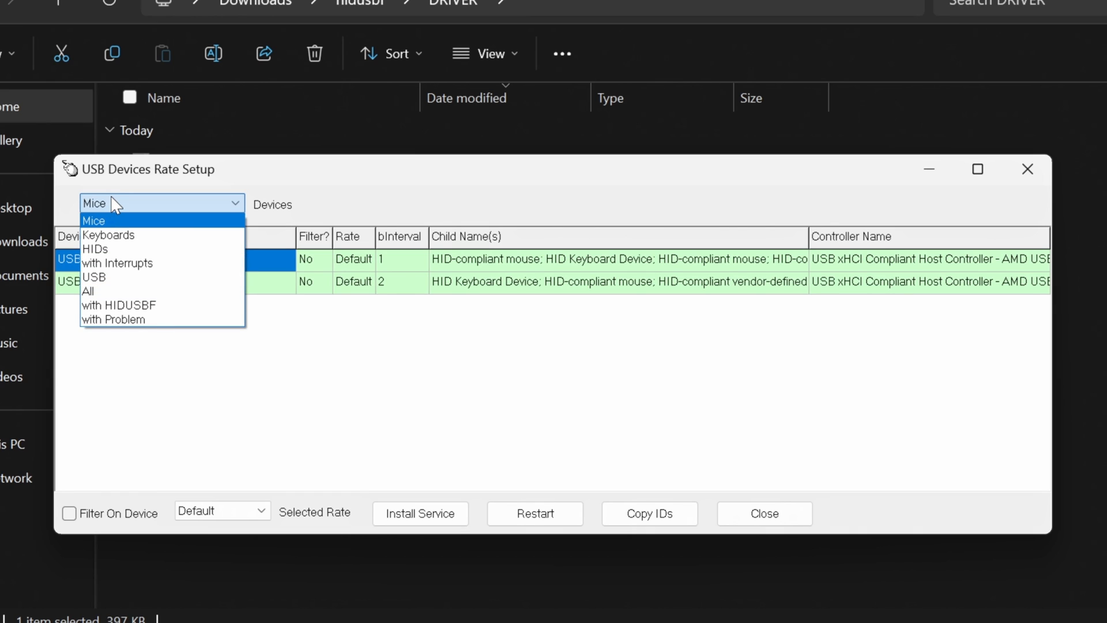
pyautogui.moveTo(125, 291)
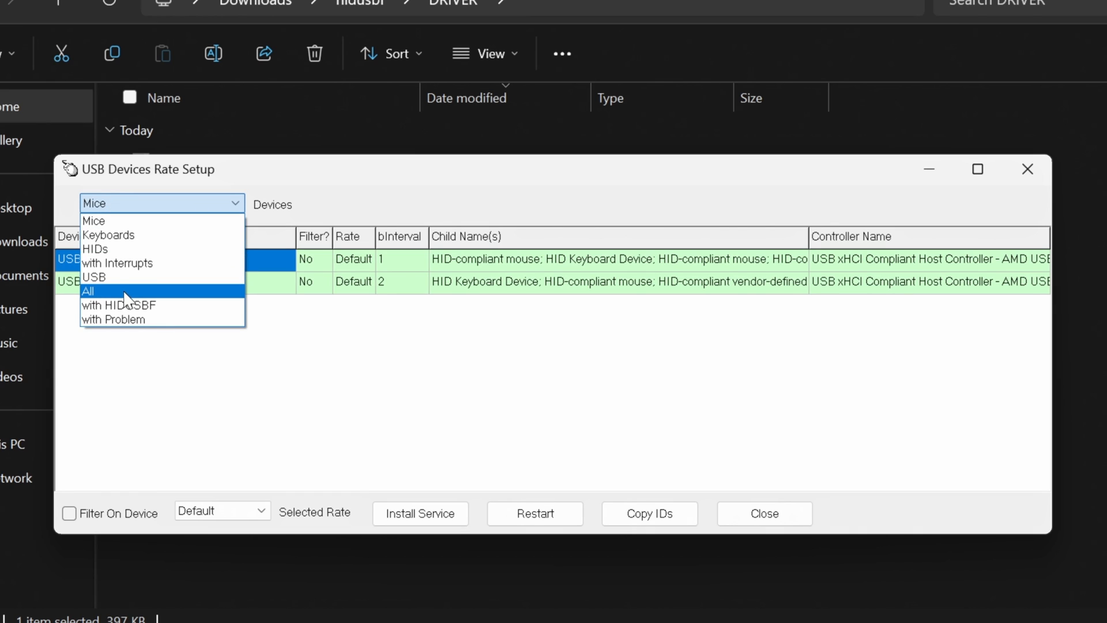
pyautogui.click(88, 291)
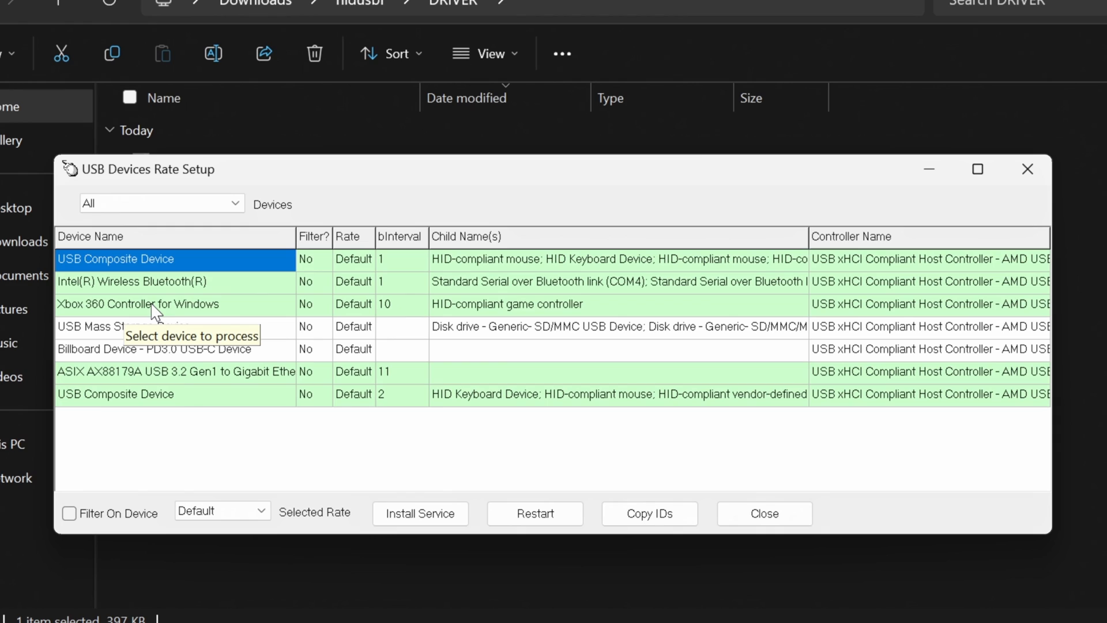
pyautogui.click(139, 303)
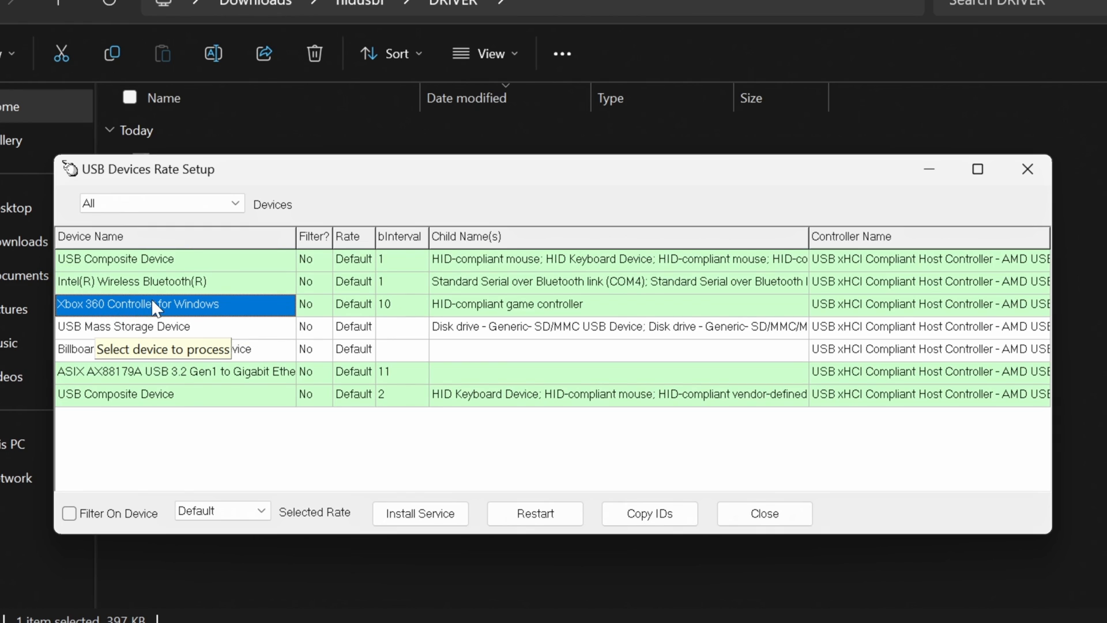
pyautogui.moveTo(362, 313)
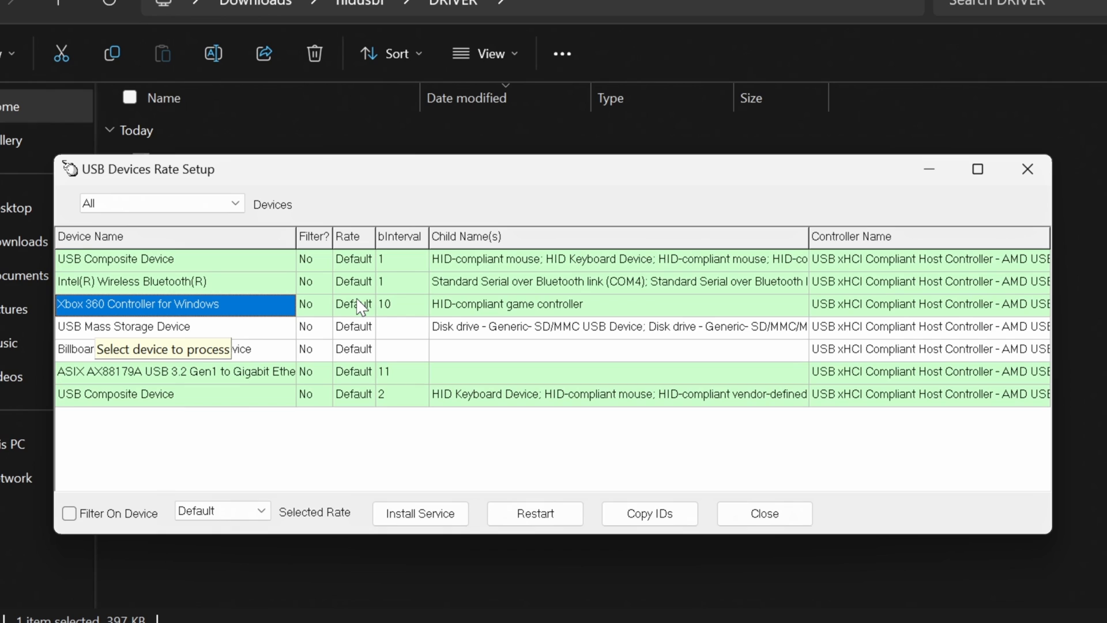
pyautogui.click(353, 304)
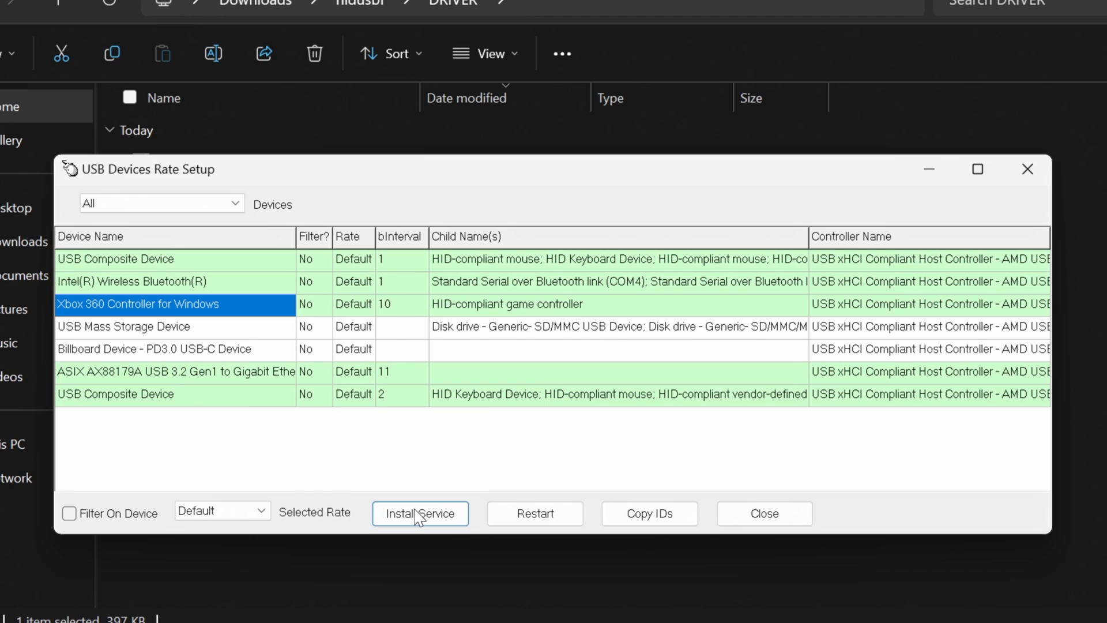
pyautogui.click(420, 513)
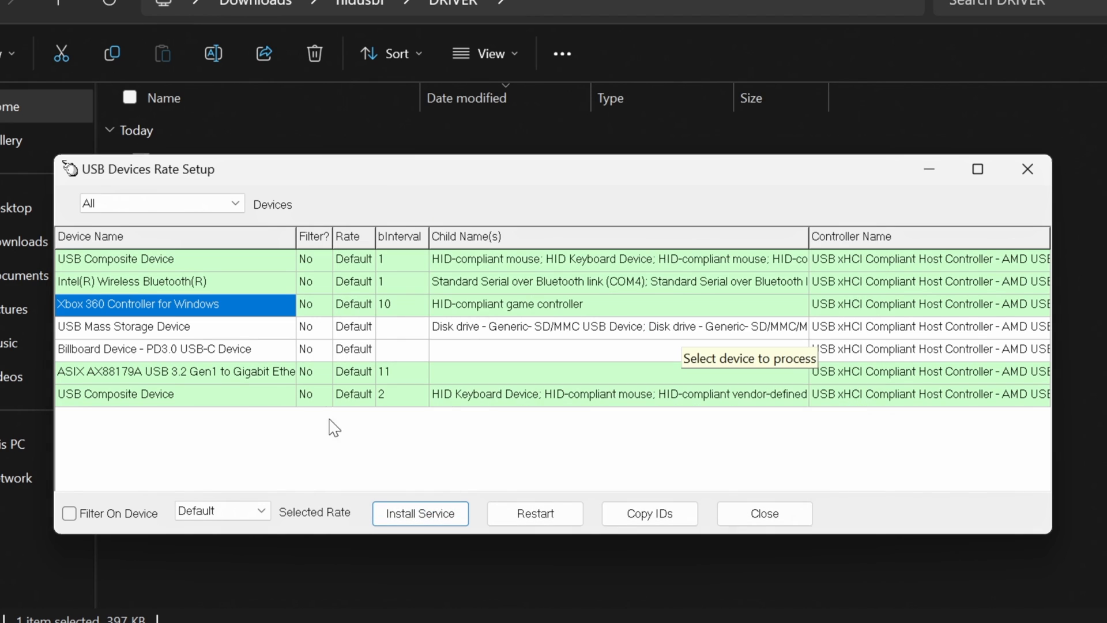
pyautogui.moveTo(69, 512)
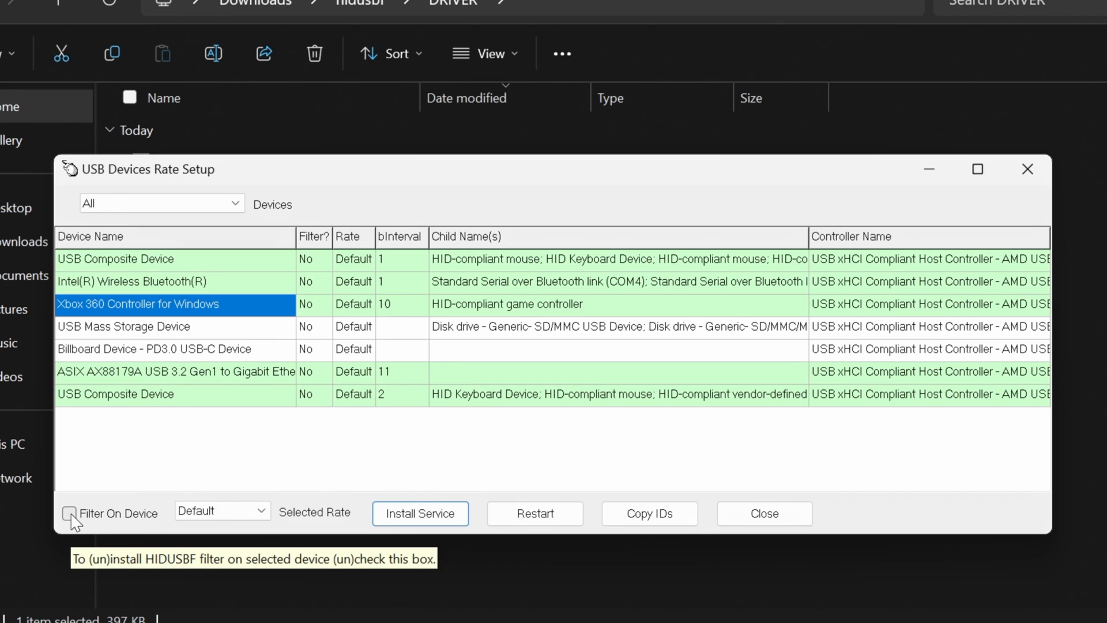
# Enable Filter On Device for the controller and set its Selected Rate to 1000.
pyautogui.click(69, 513)
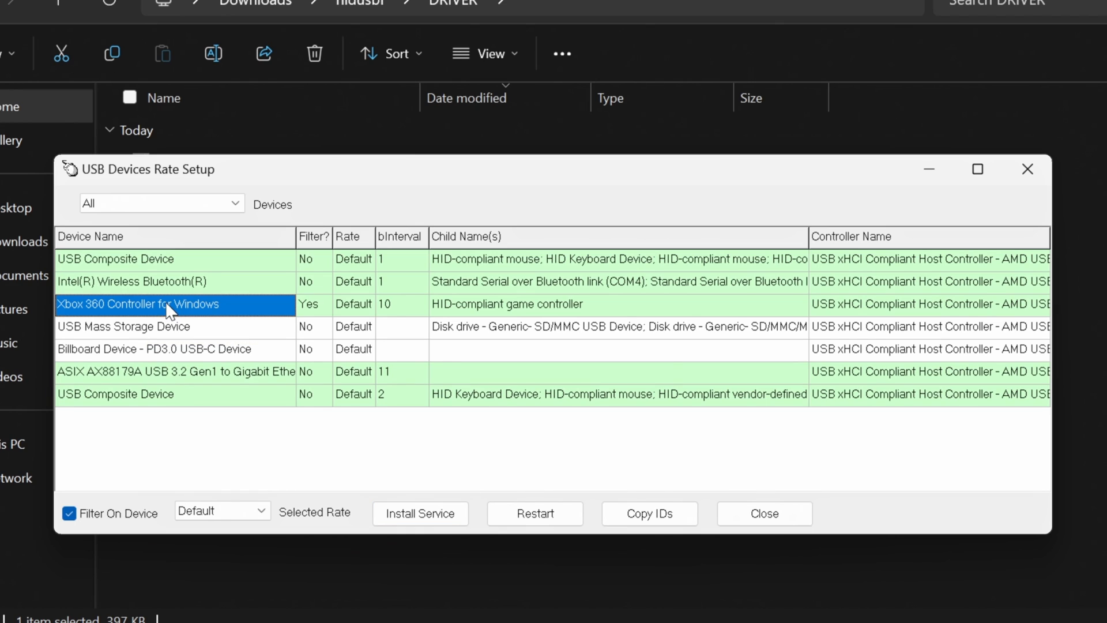
pyautogui.click(353, 304)
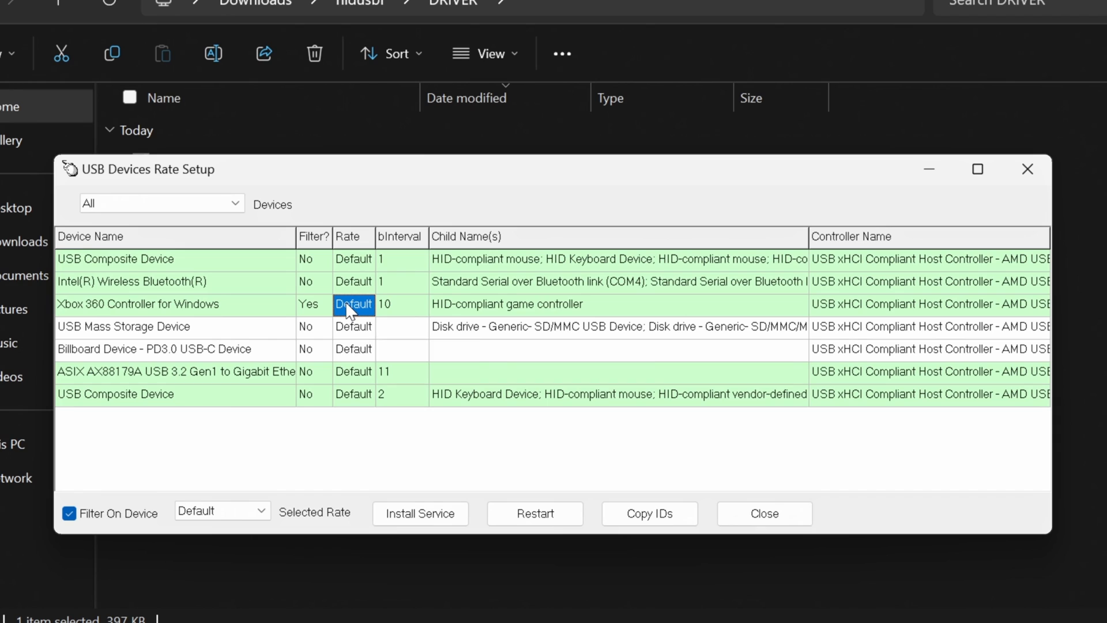
pyautogui.click(221, 510)
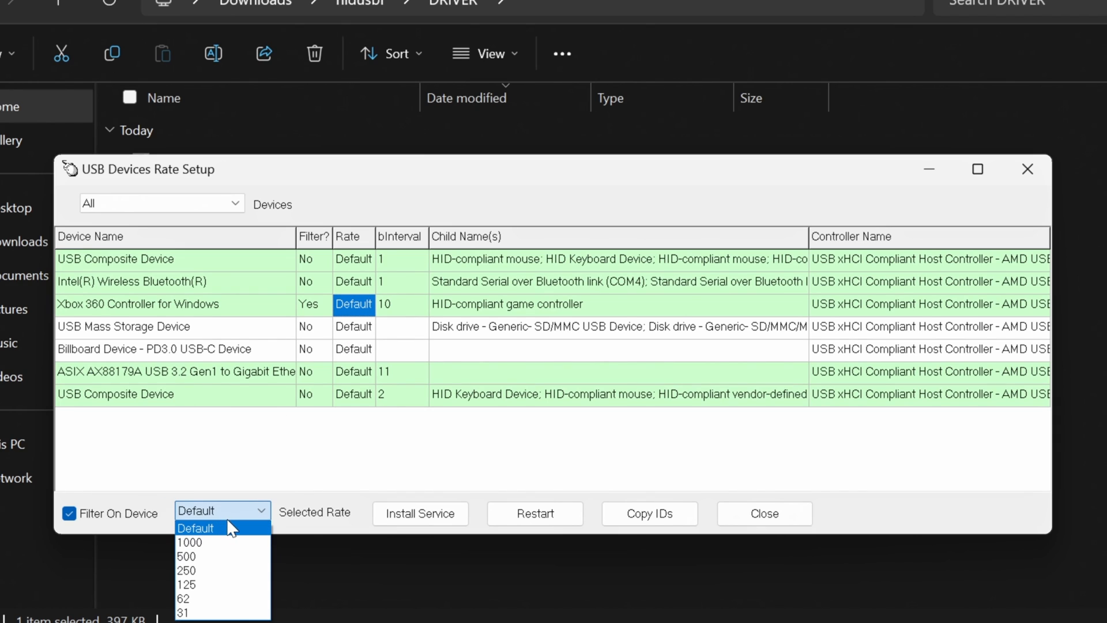
pyautogui.moveTo(190, 542)
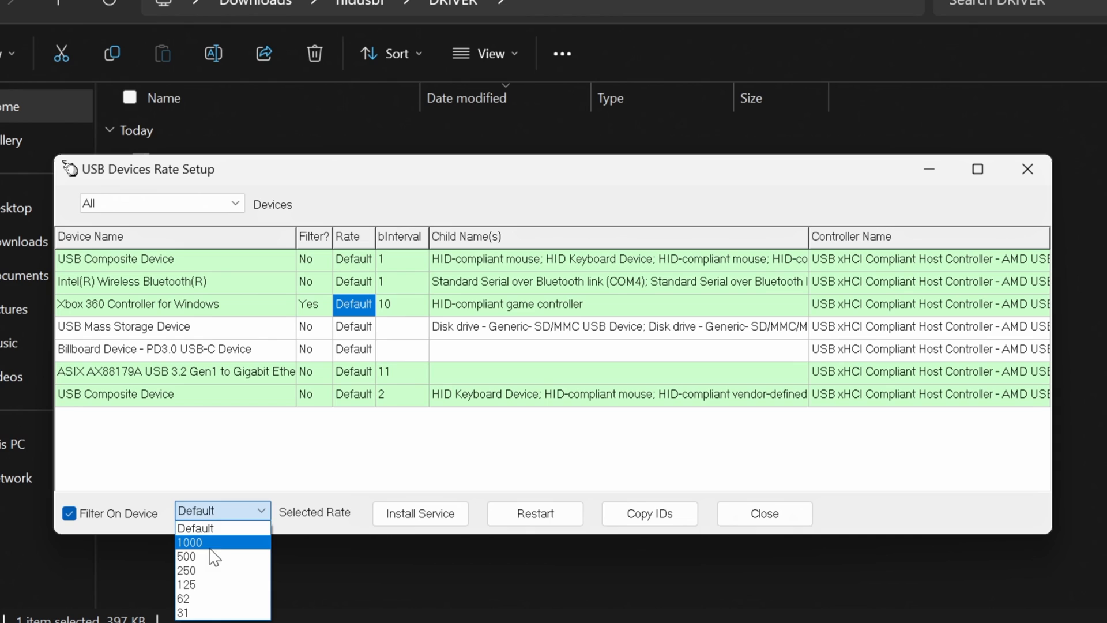
pyautogui.moveTo(205, 585)
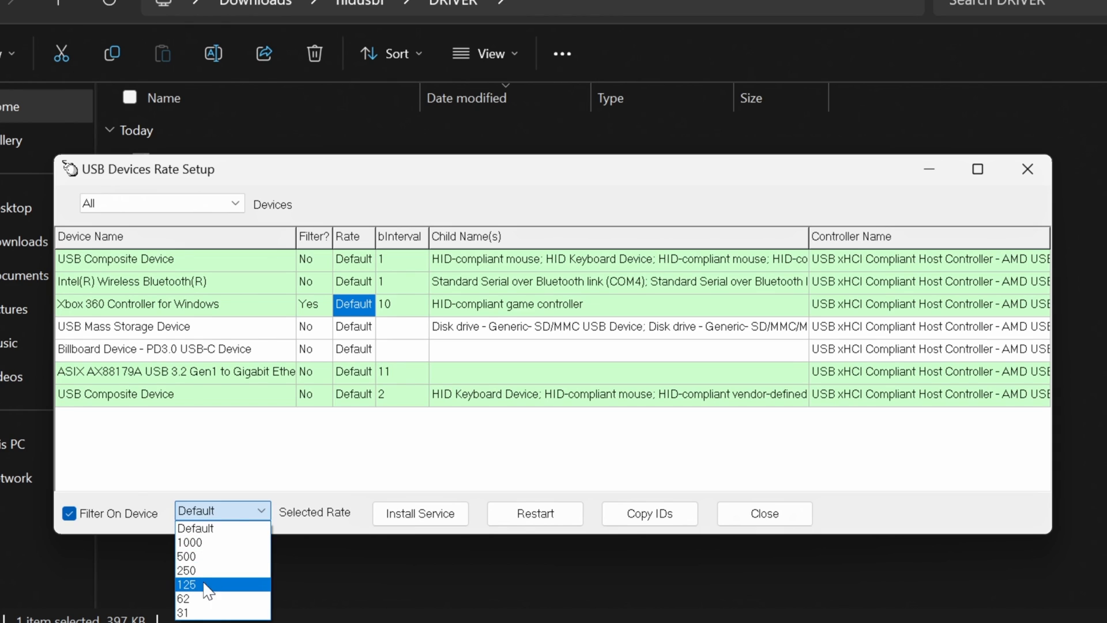
pyautogui.moveTo(205, 569)
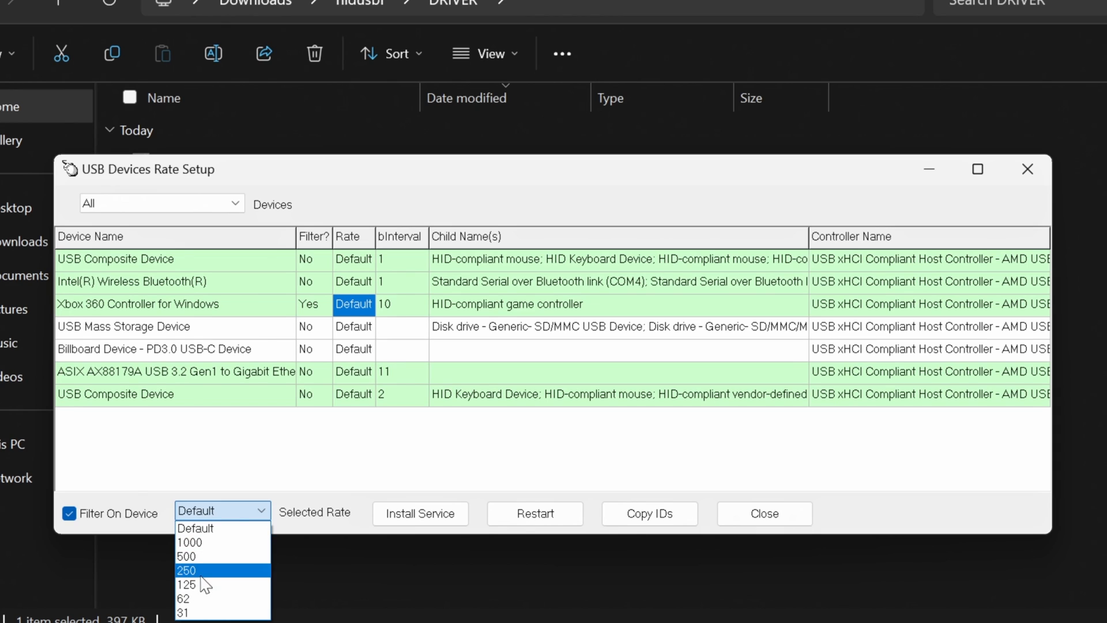
pyautogui.moveTo(239, 587)
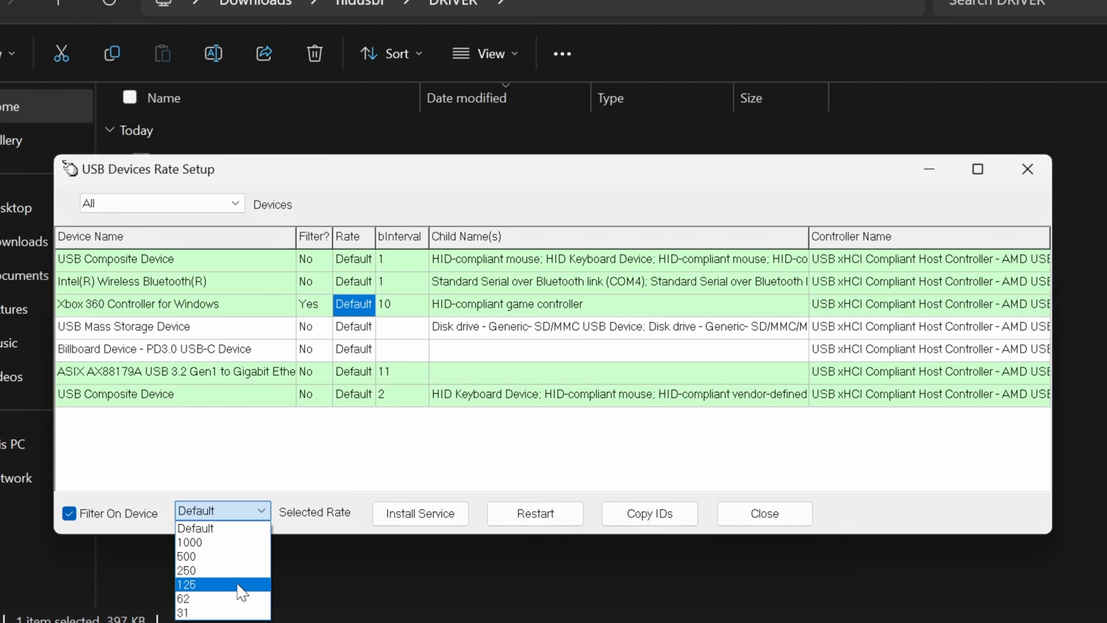
pyautogui.moveTo(222, 556)
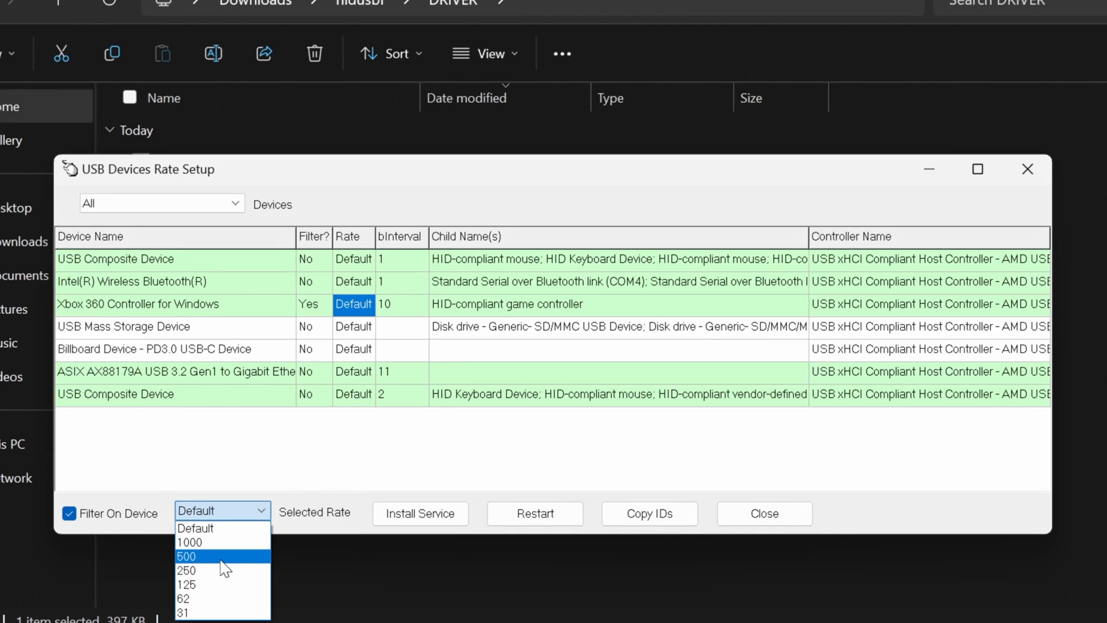
pyautogui.moveTo(222, 542)
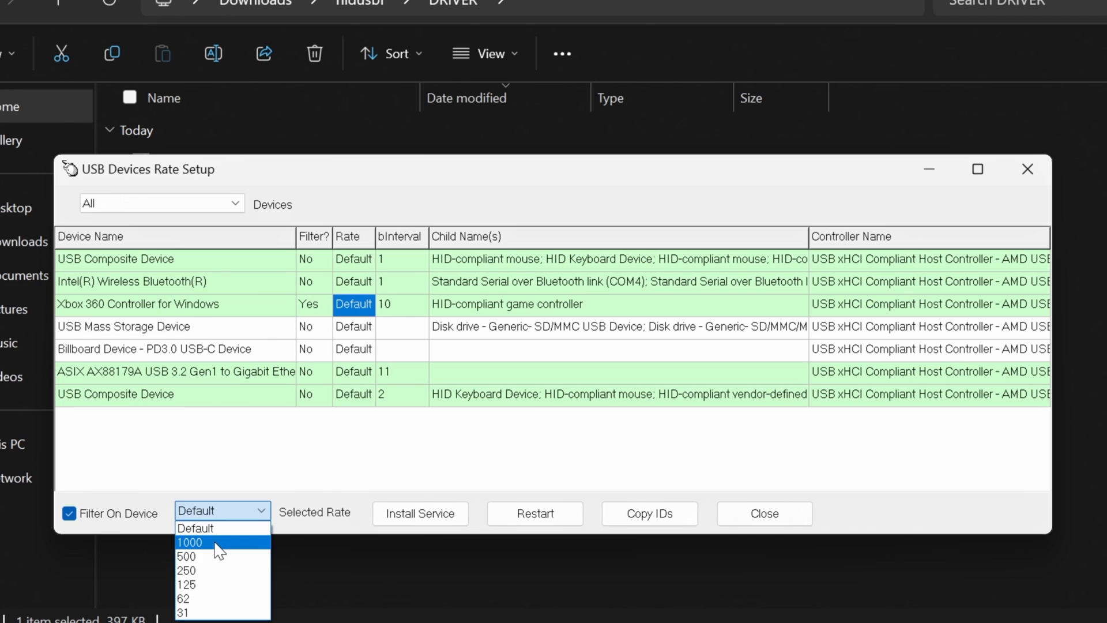
pyautogui.click(191, 542)
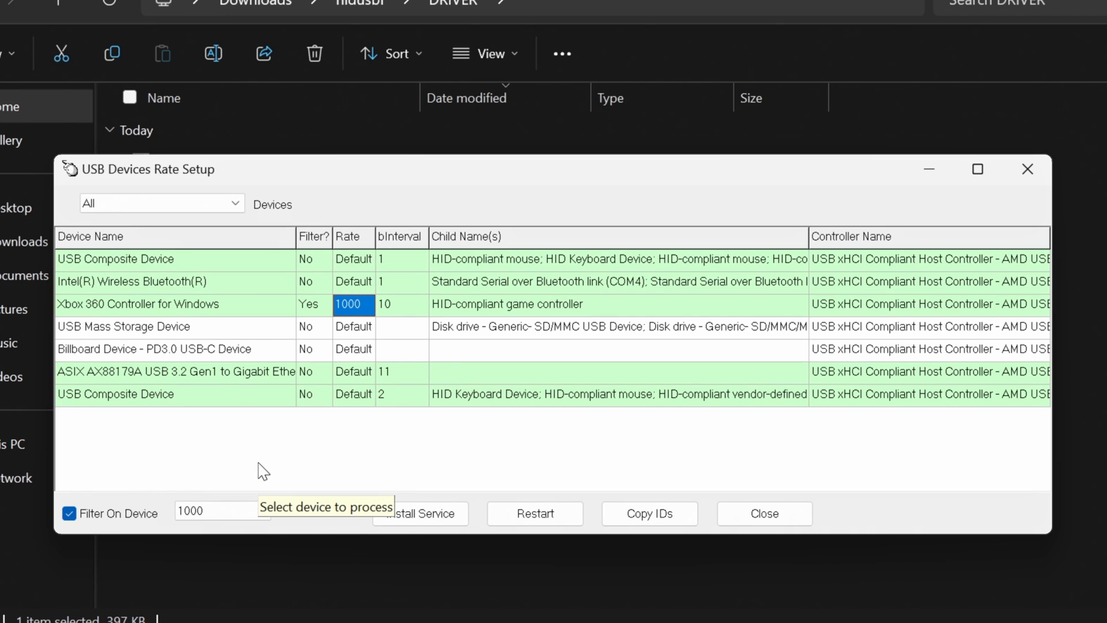
# Restart the Xbox 360 controller to apply the rate and dismiss the restart error.
pyautogui.click(141, 305)
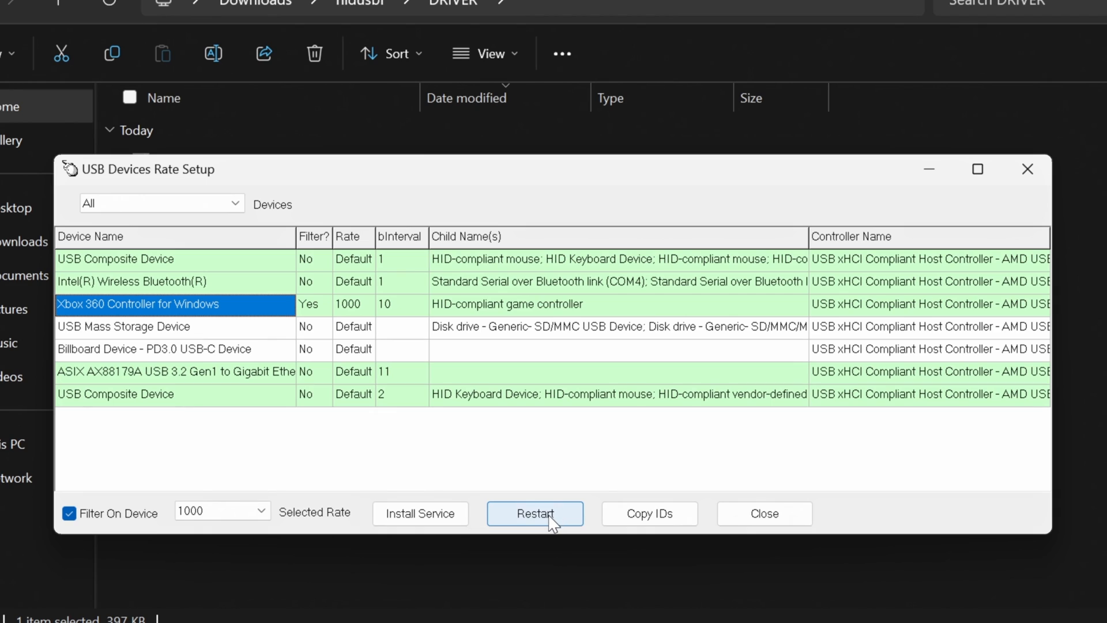
pyautogui.click(534, 512)
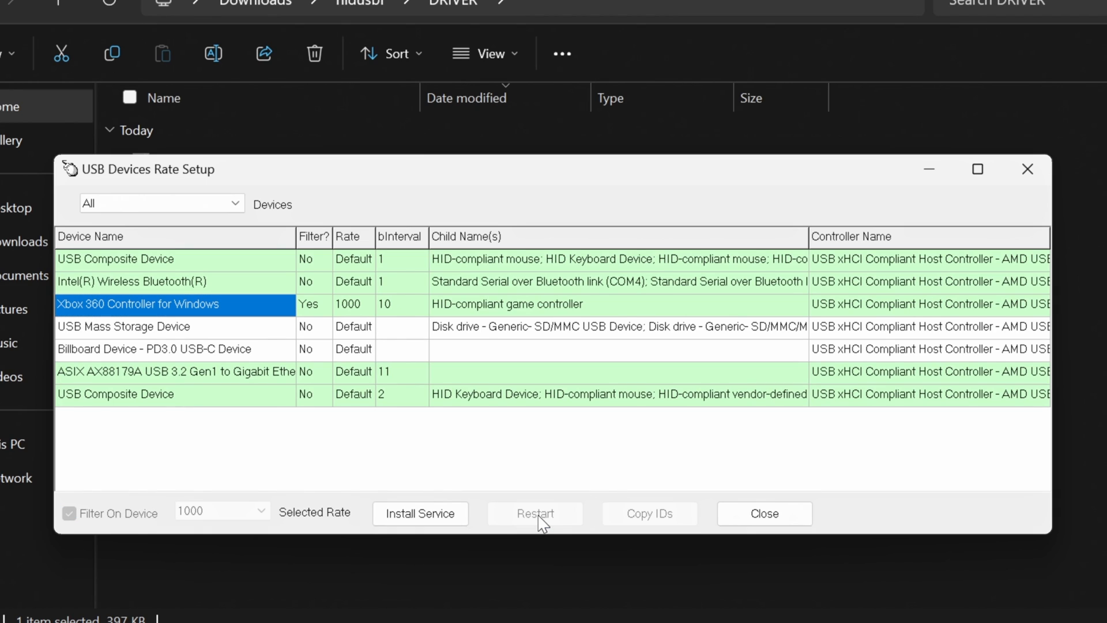
pyautogui.click(536, 513)
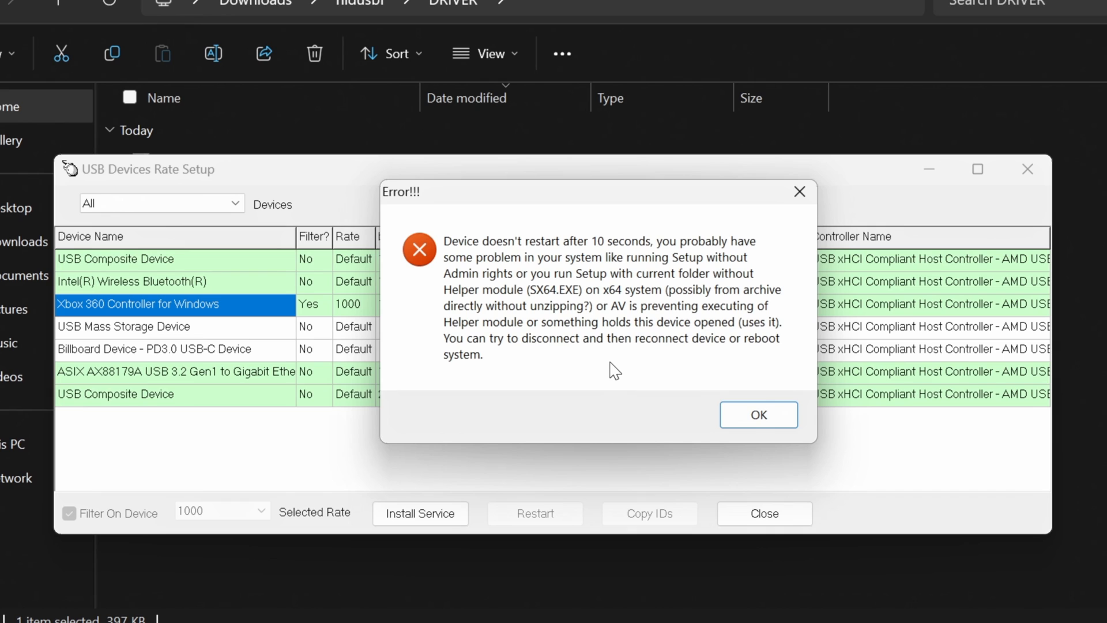
pyautogui.moveTo(921, 470)
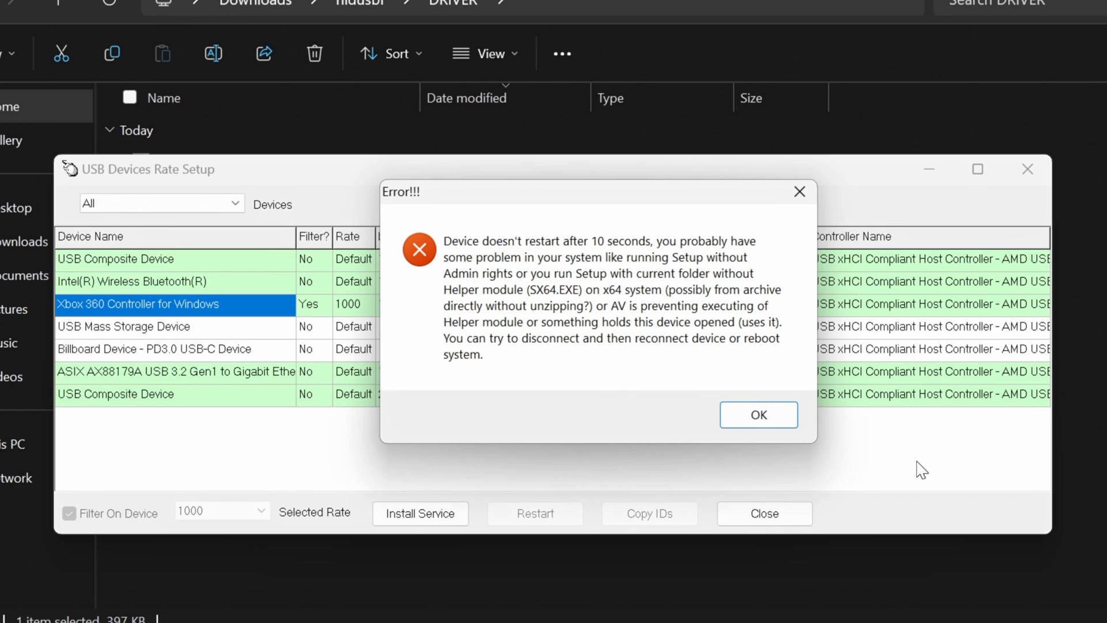
pyautogui.click(28, 602)
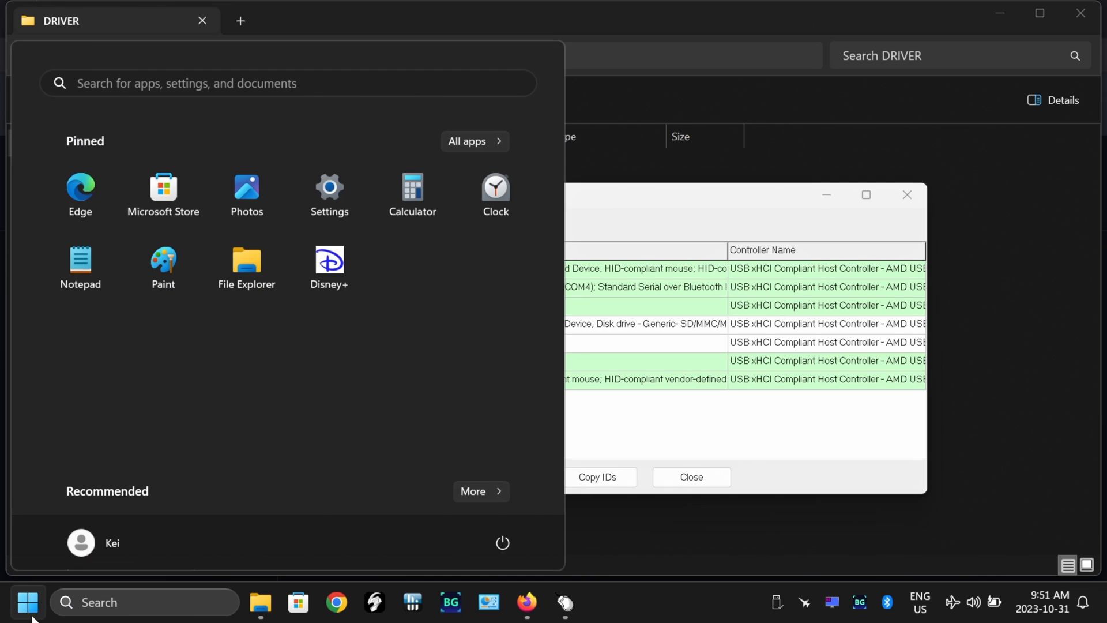
# Go into XInputTest_Portable_v1.2.0.0 > x64 and run XInputTest_2000_Samples.
pyautogui.click(501, 542)
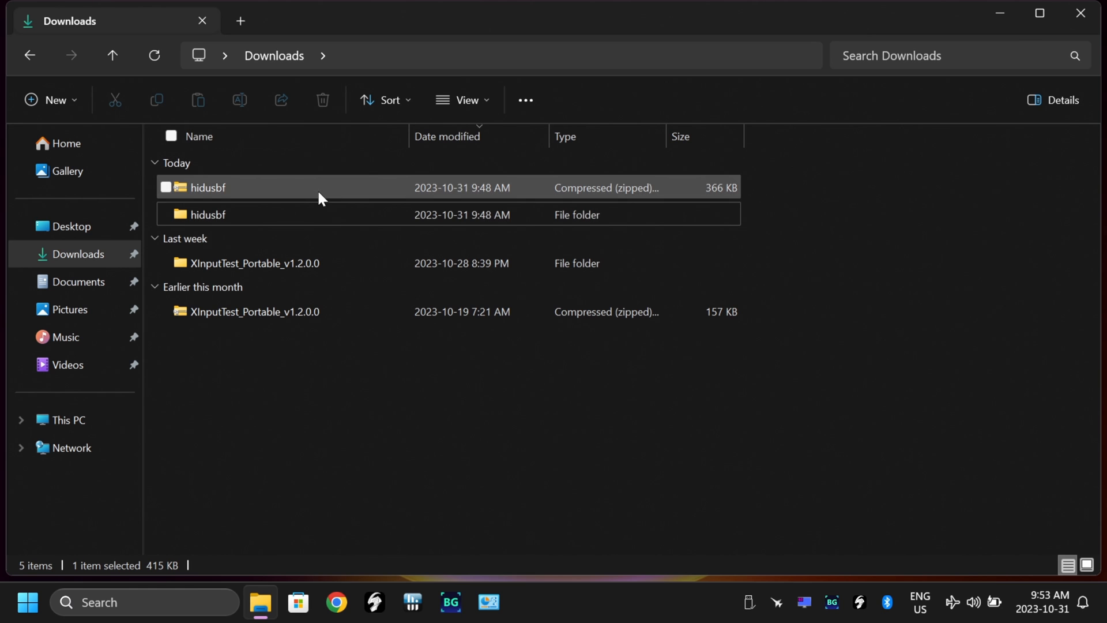
pyautogui.moveTo(253, 266)
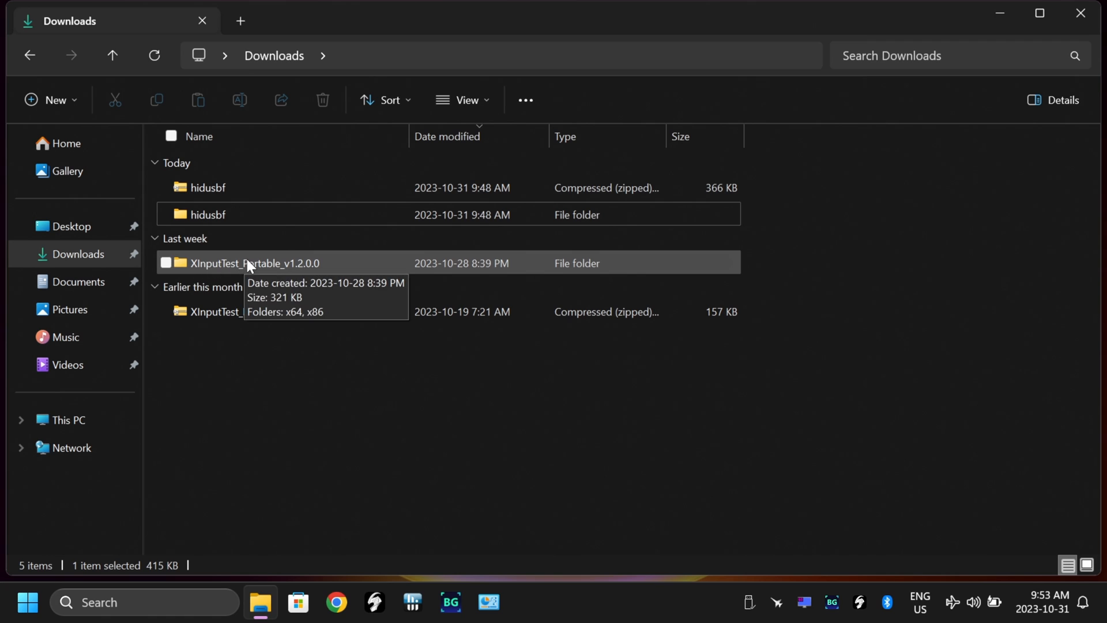
pyautogui.doubleClick(253, 262)
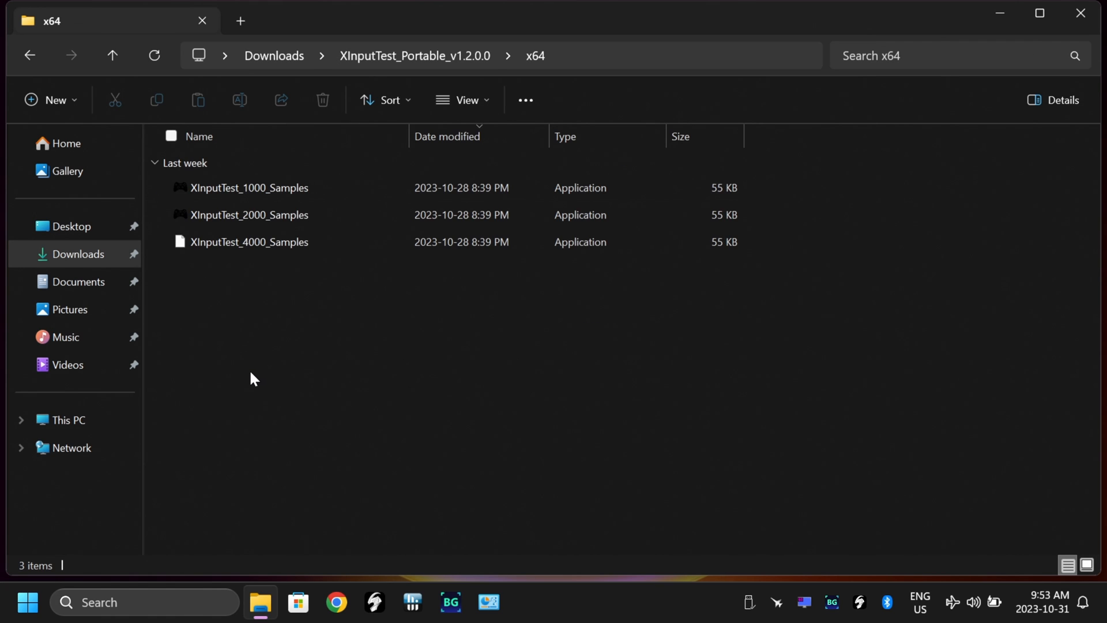
pyautogui.click(269, 214)
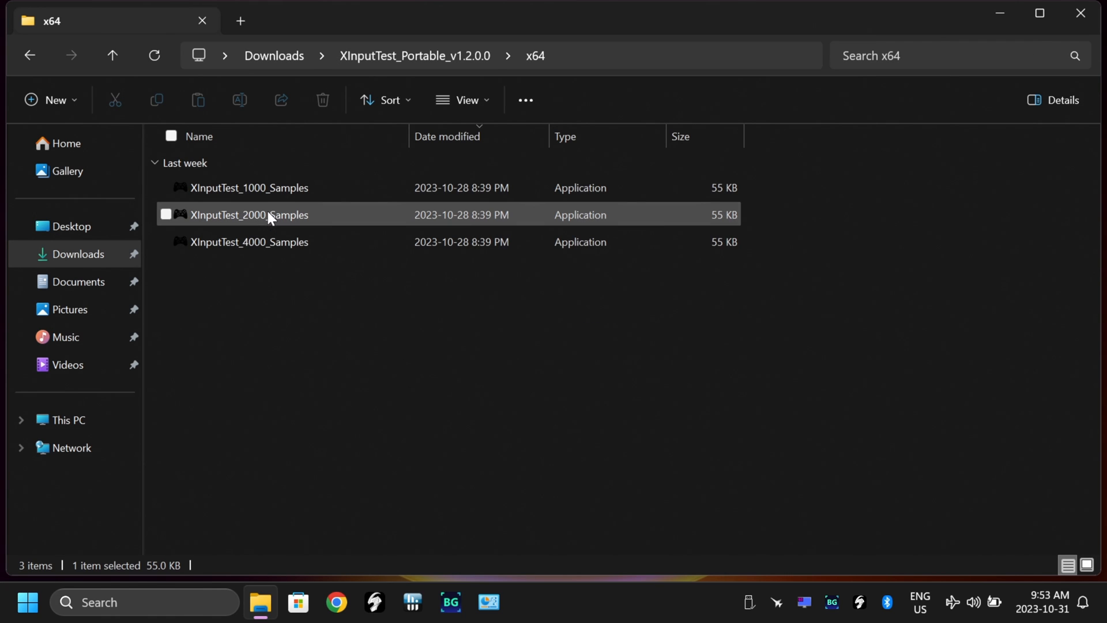
pyautogui.doubleClick(248, 215)
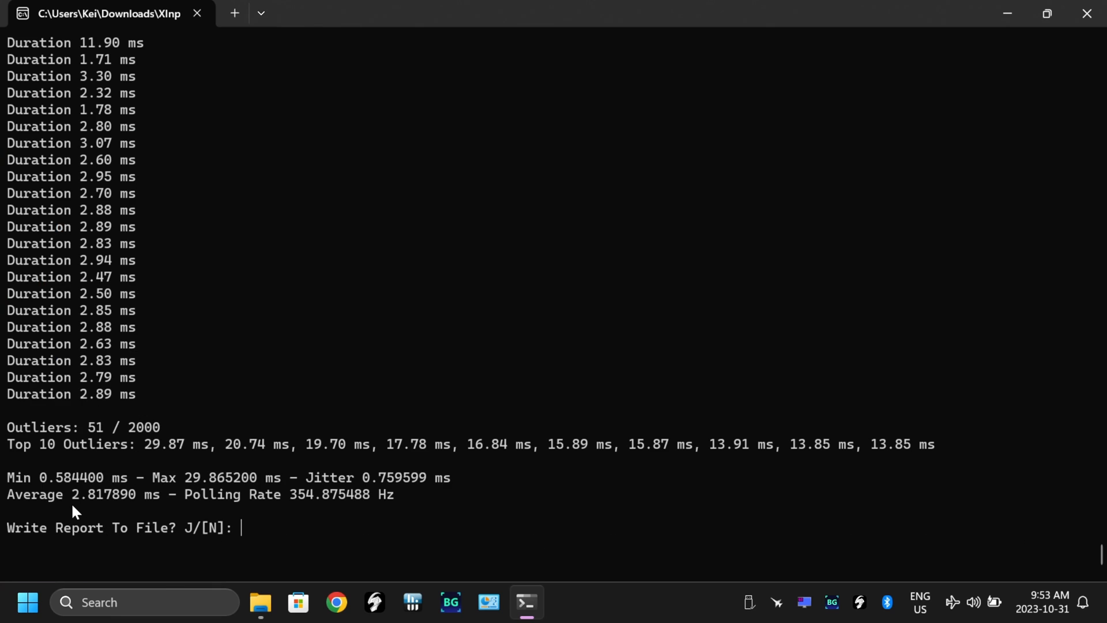
# Note the 355 Hz polling result, then return to Downloads and open the hidusbf folder.
pyautogui.doubleClick(82, 493)
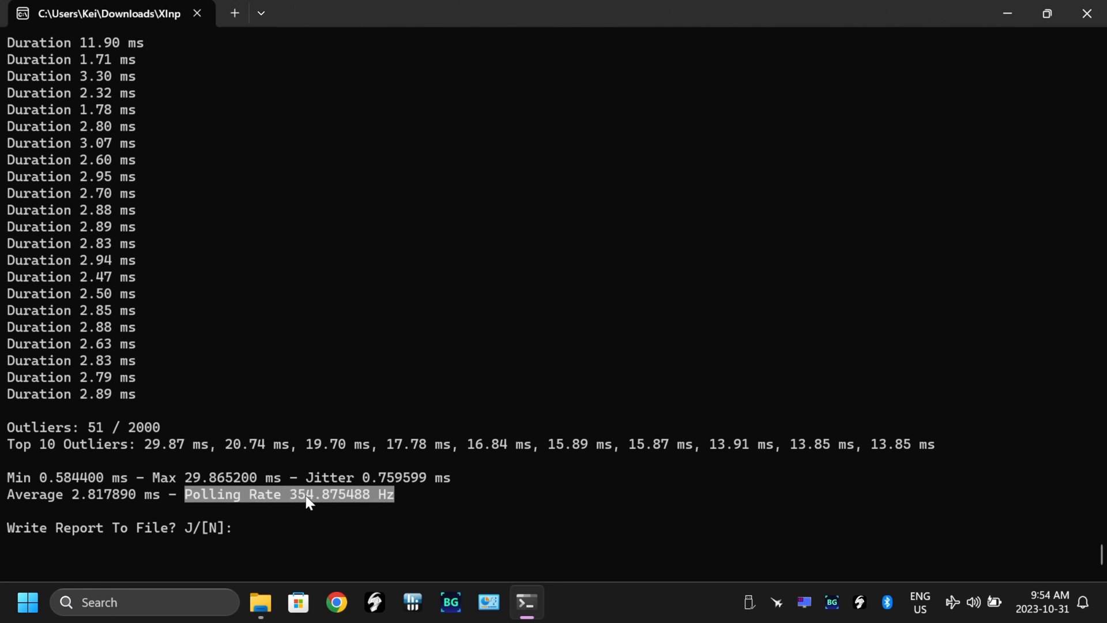
pyautogui.moveTo(276, 402)
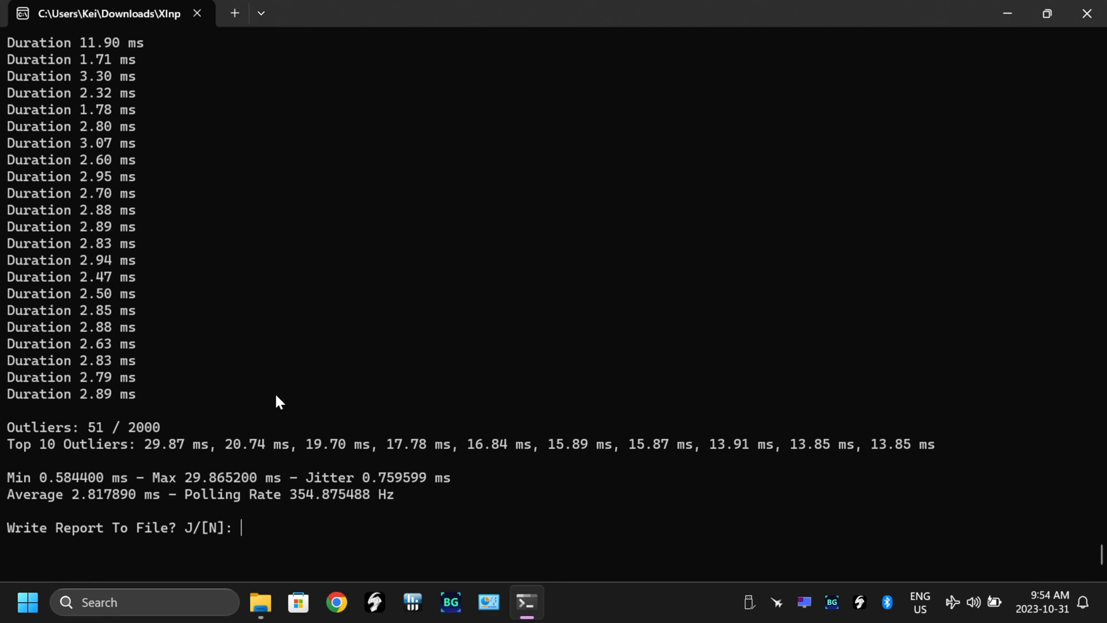
pyautogui.moveTo(162, 476)
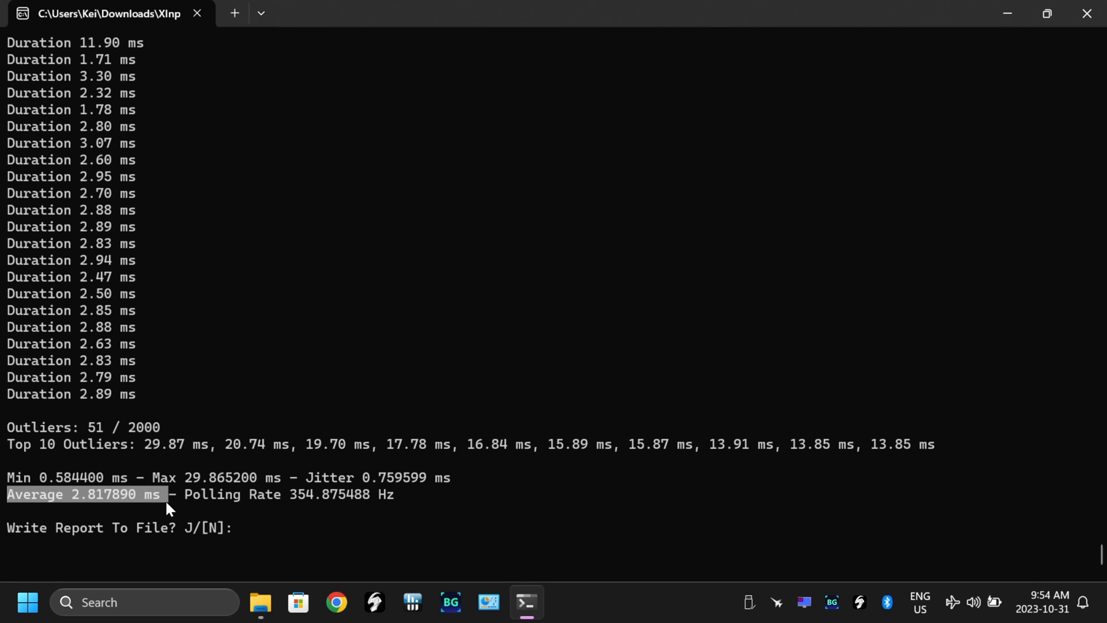
pyautogui.moveTo(289, 511)
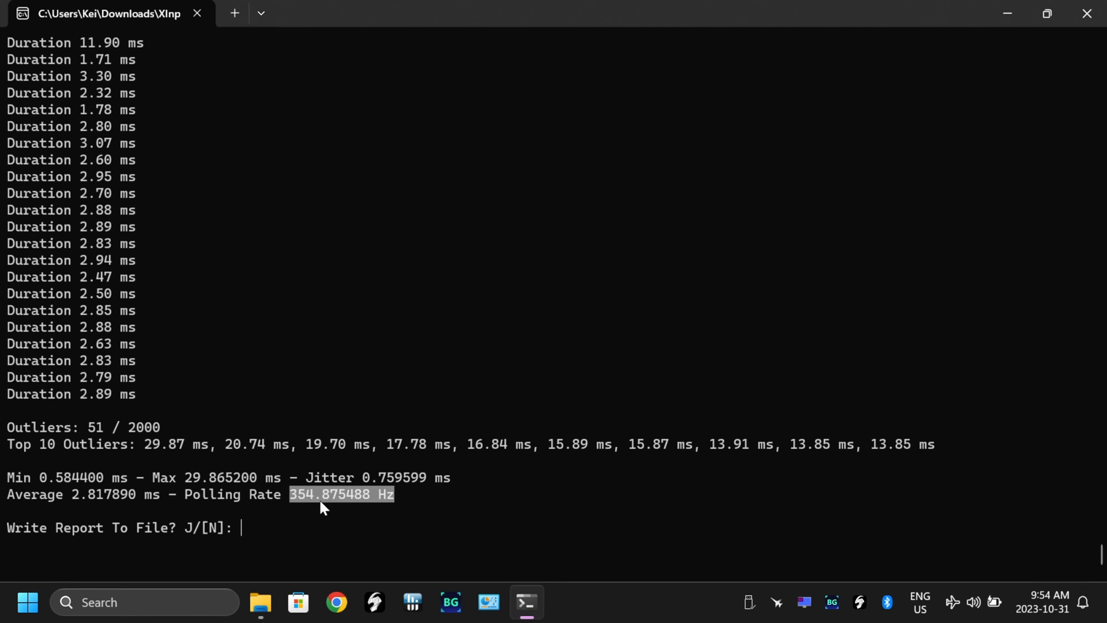
pyautogui.moveTo(395, 502)
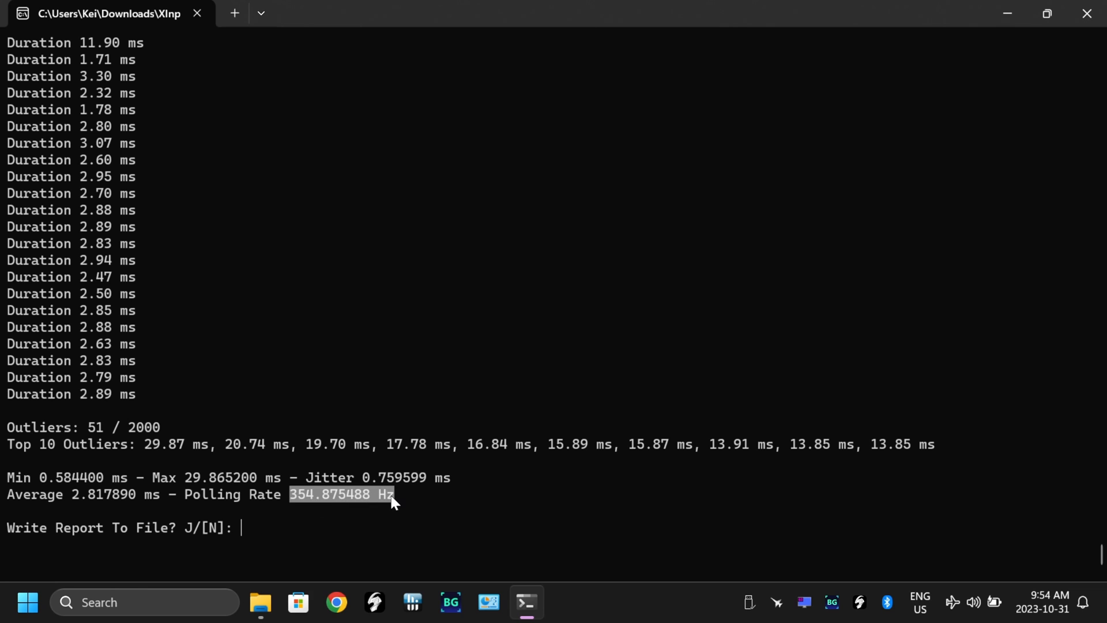
pyautogui.click(259, 602)
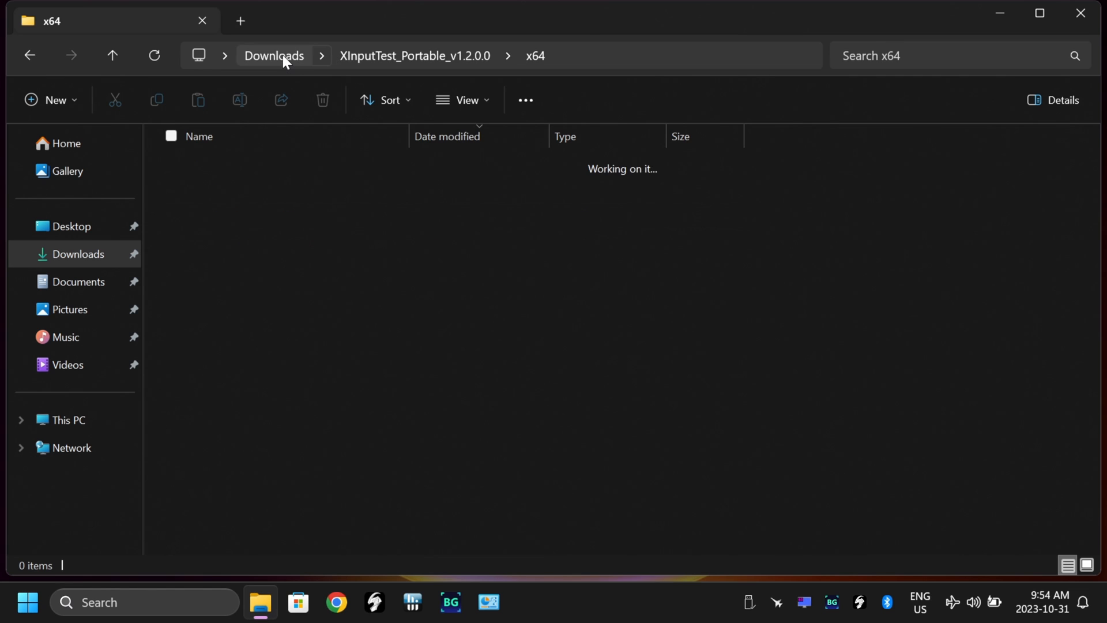
pyautogui.click(275, 56)
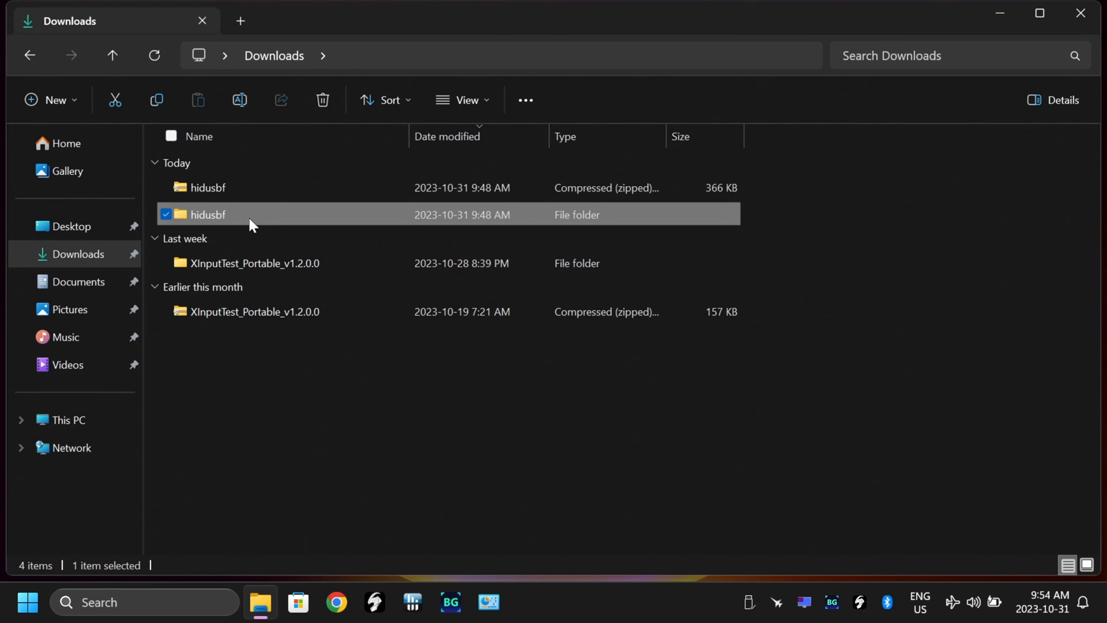
pyautogui.doubleClick(208, 215)
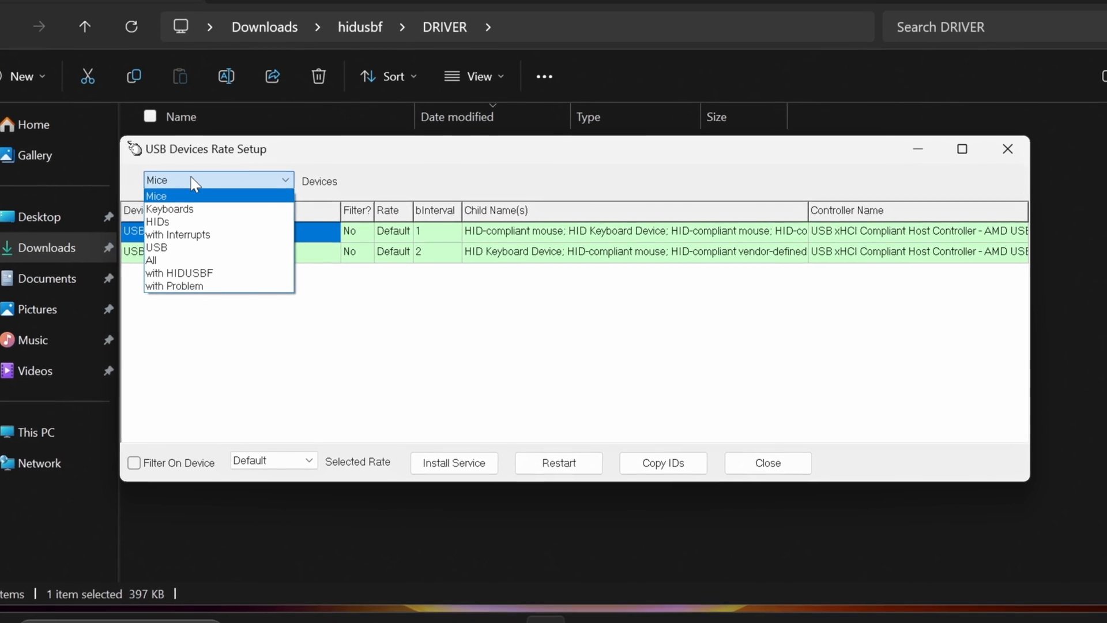
# List all devices, set the Xbox 360 controller rate to 500 and close the setup tool.
pyautogui.click(151, 260)
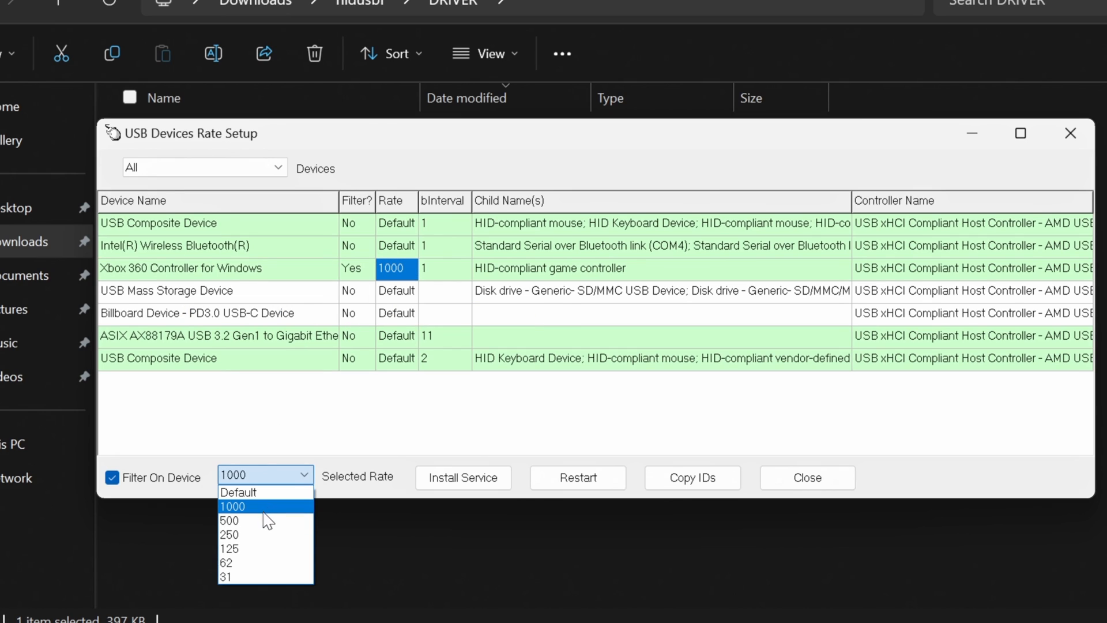
pyautogui.click(228, 520)
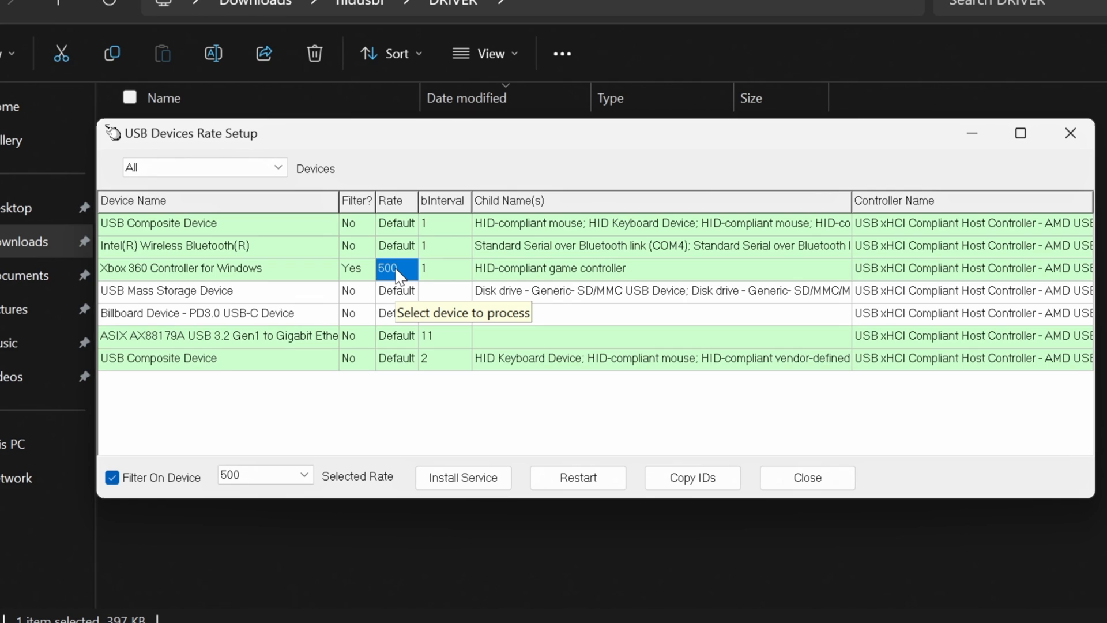
pyautogui.moveTo(365, 283)
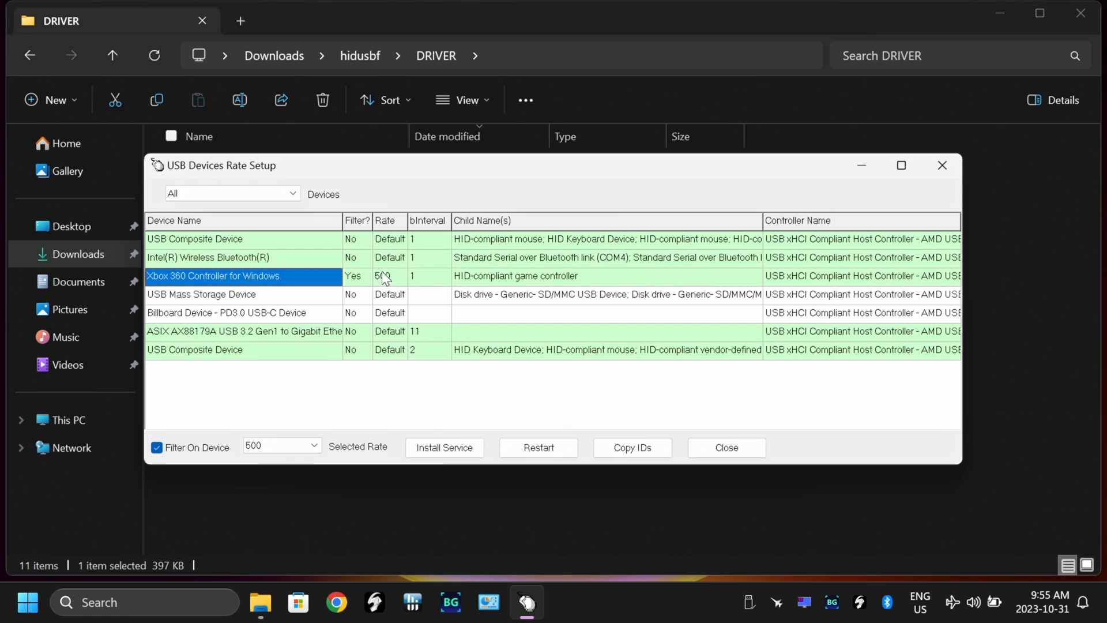
pyautogui.click(725, 448)
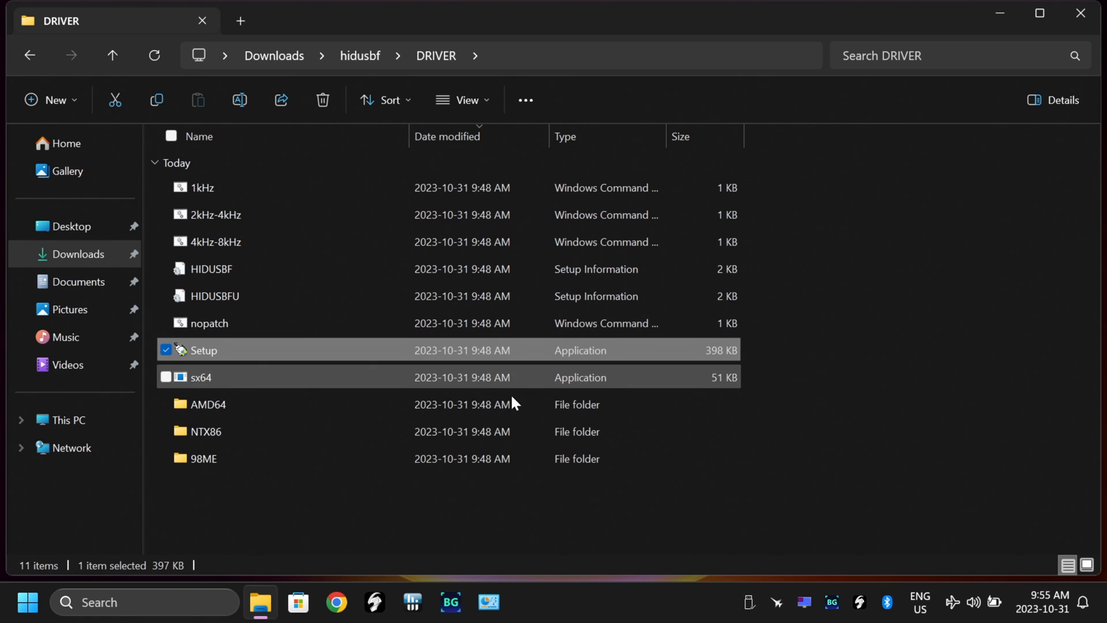
pyautogui.click(26, 602)
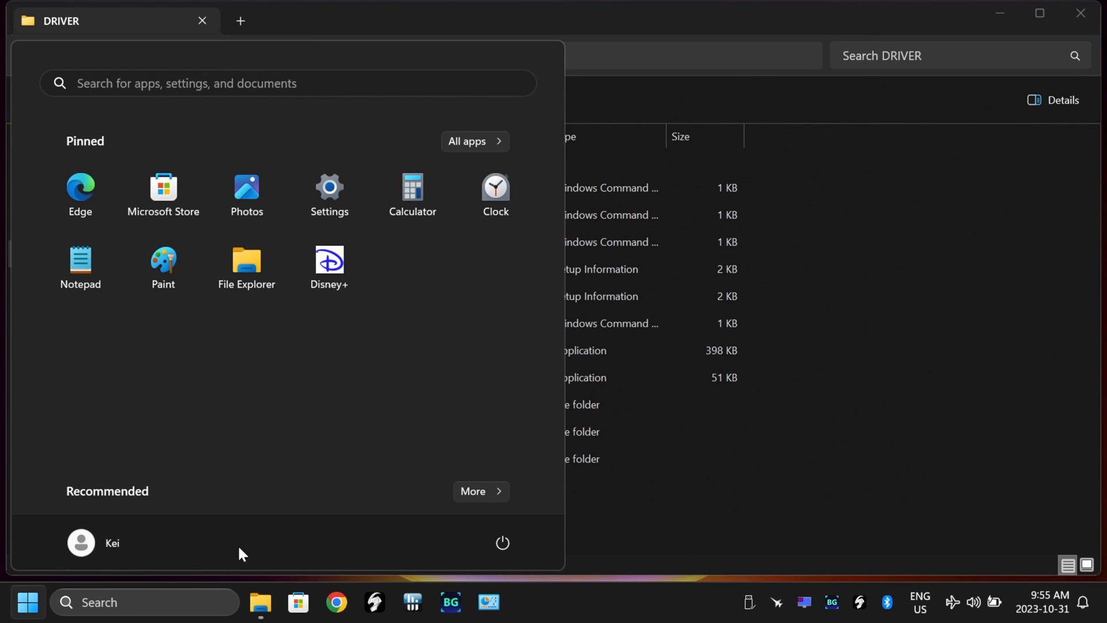
# Launch XInputTest again for a run at the 500 setting.
pyautogui.click(502, 542)
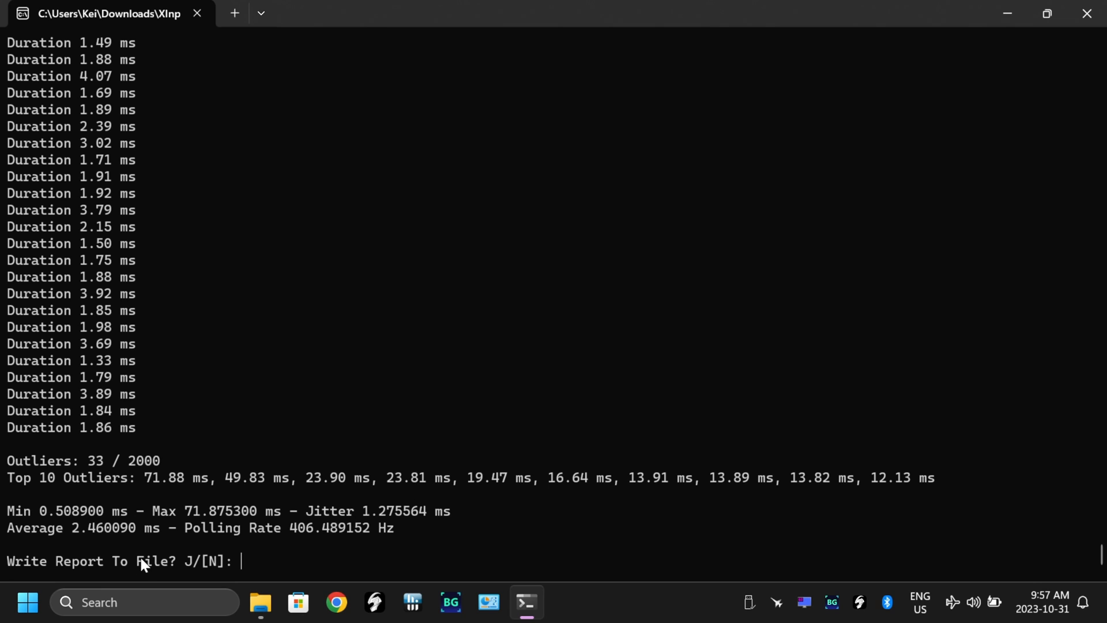
# Highlight the reported 406.49 Hz polling rate and 2.46 ms average latency in the XInputTest results.
pyautogui.doubleClick(105, 527)
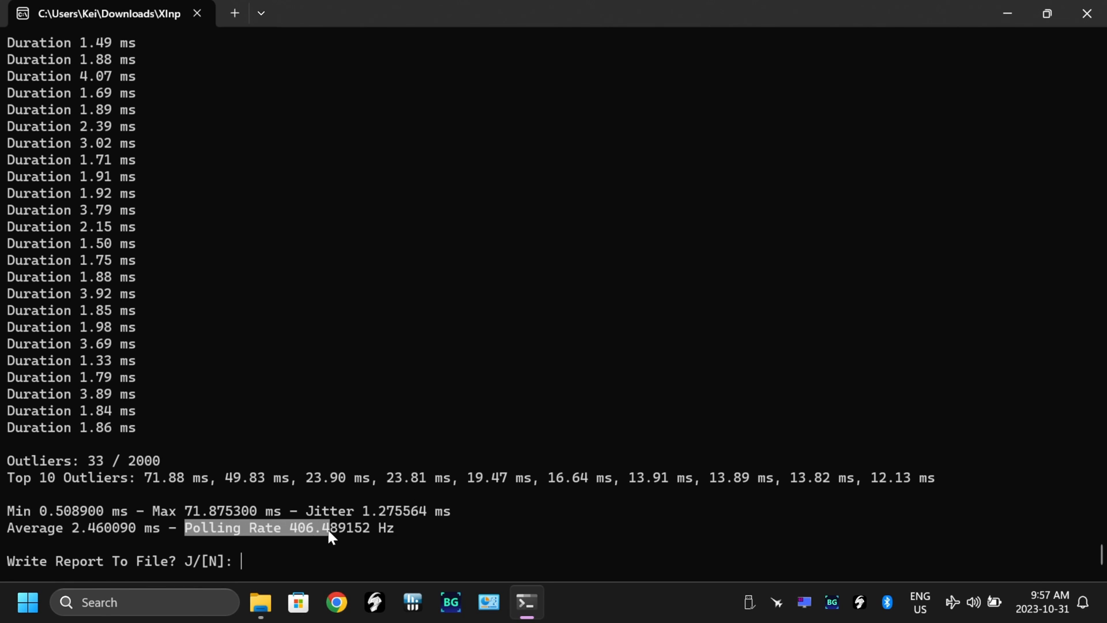
pyautogui.moveTo(209, 542)
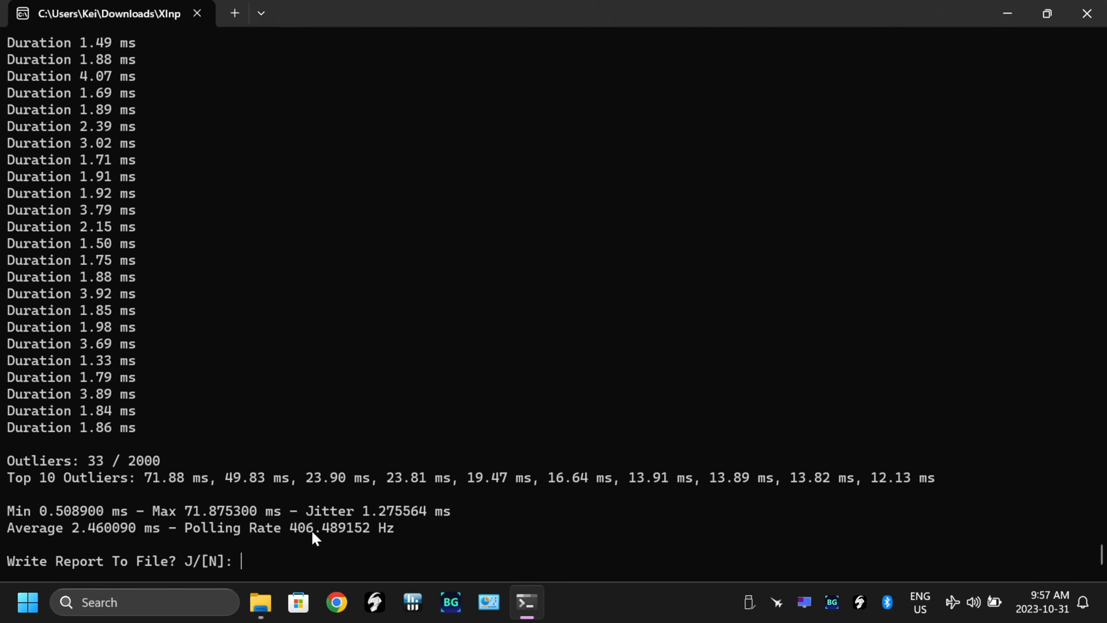
pyautogui.moveTo(79, 536)
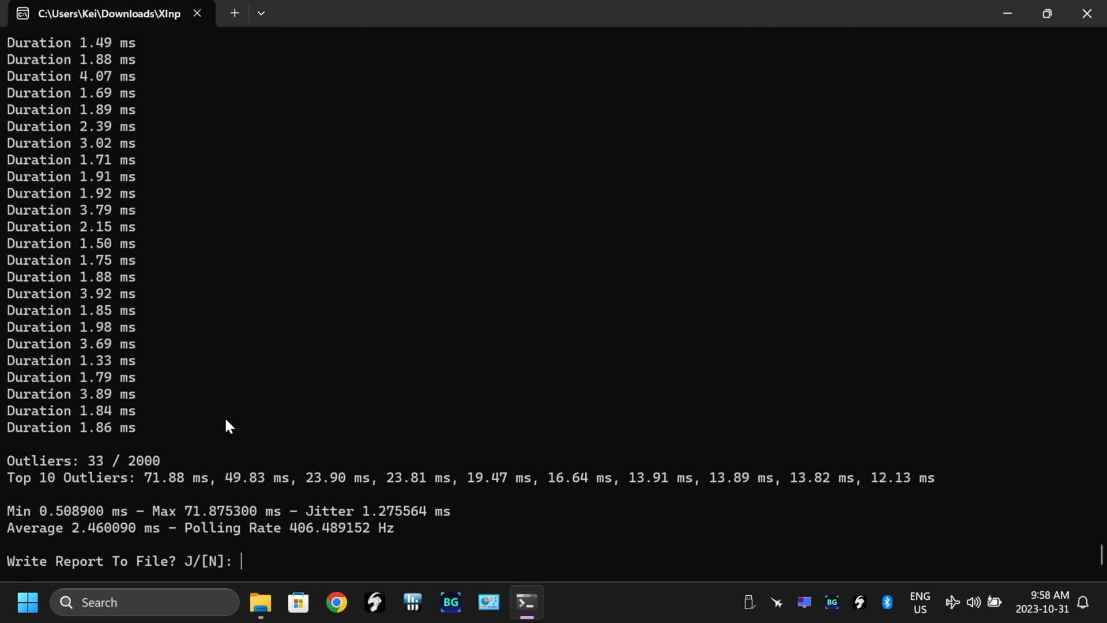
pyautogui.moveTo(238, 432)
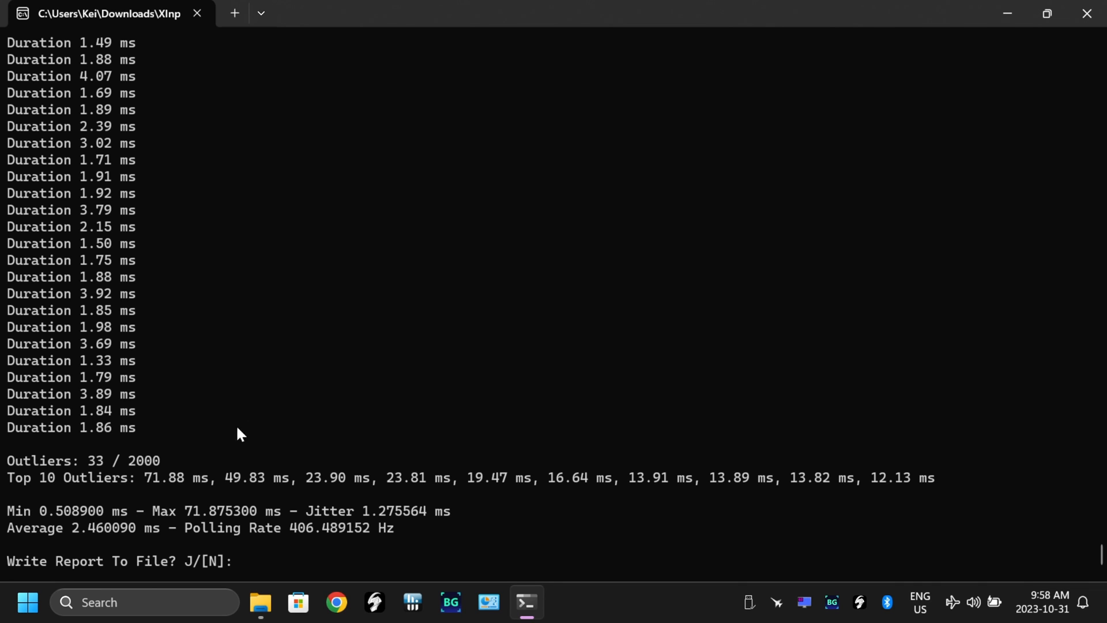
pyautogui.doubleClick(106, 527)
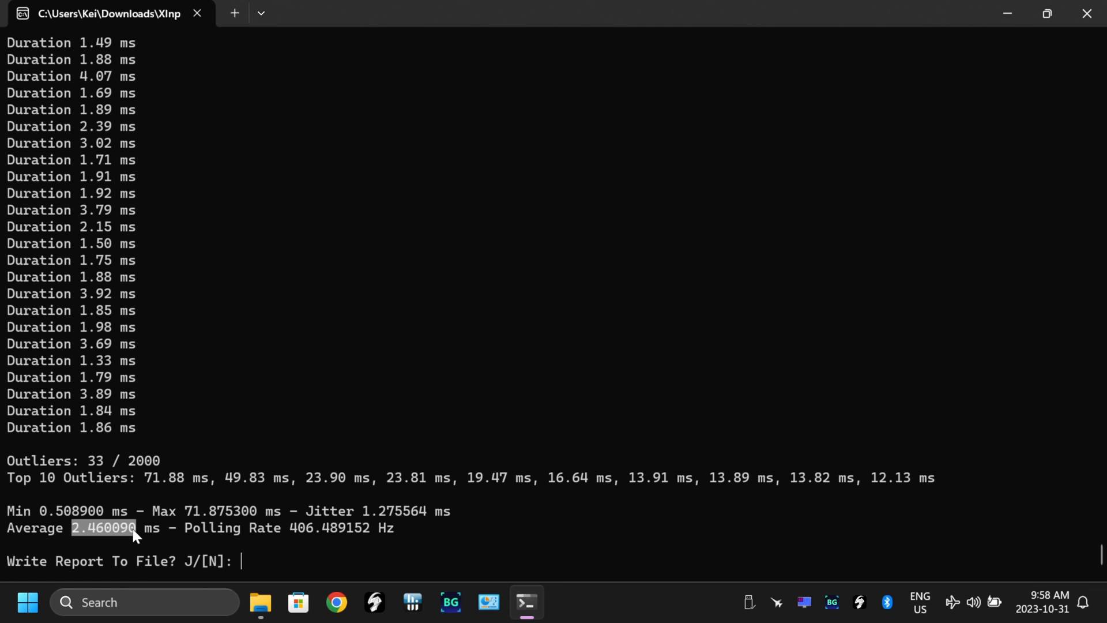
pyautogui.moveTo(209, 529)
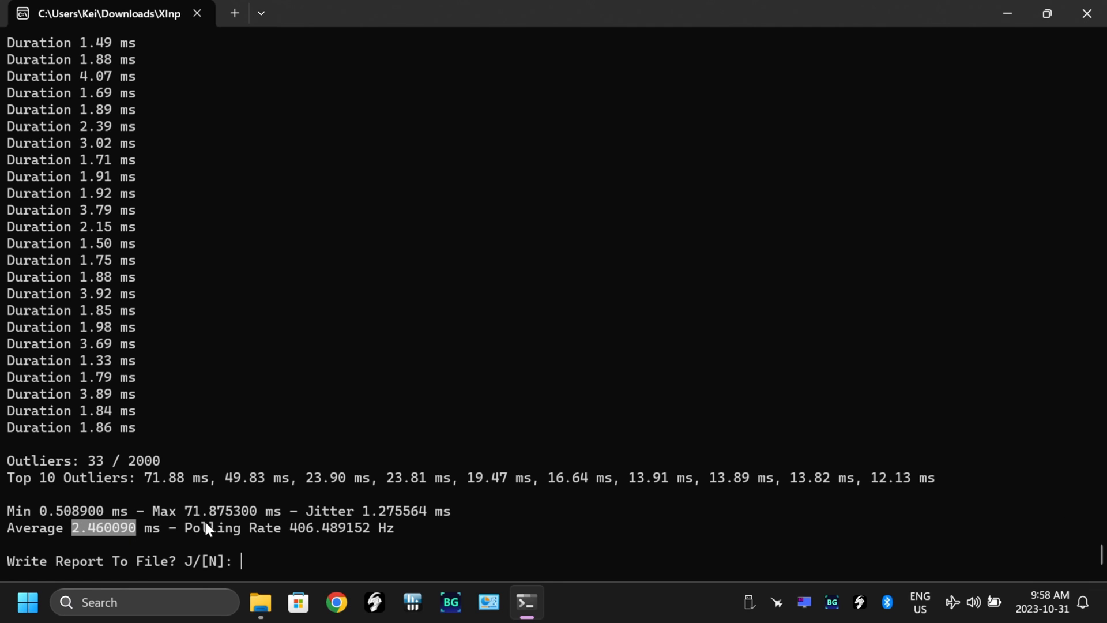
pyautogui.moveTo(1087, 13)
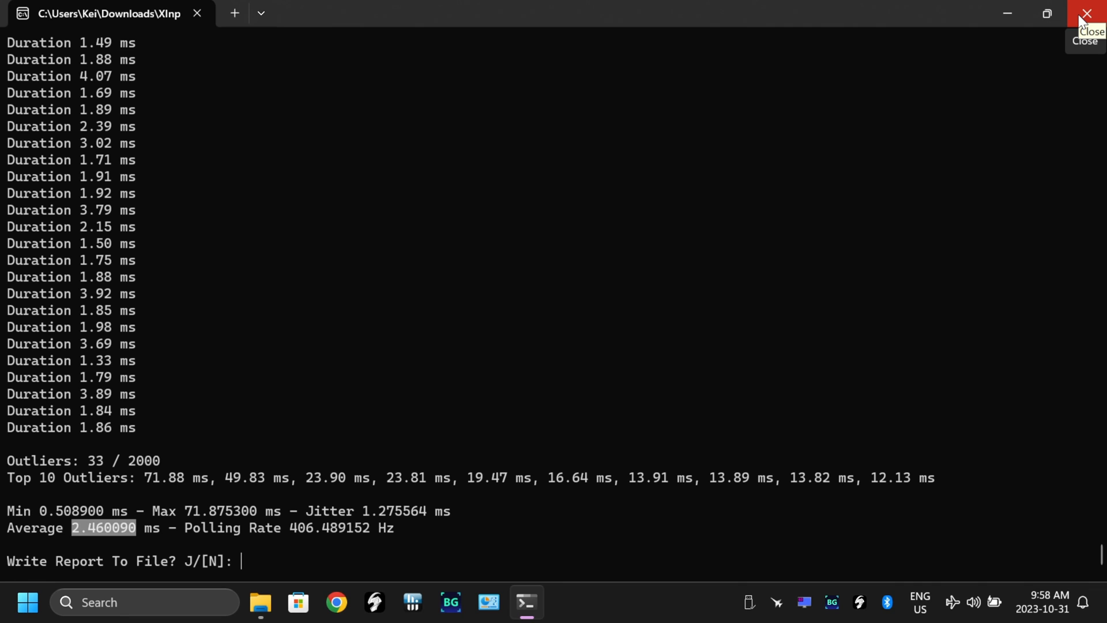
pyautogui.moveTo(449, 449)
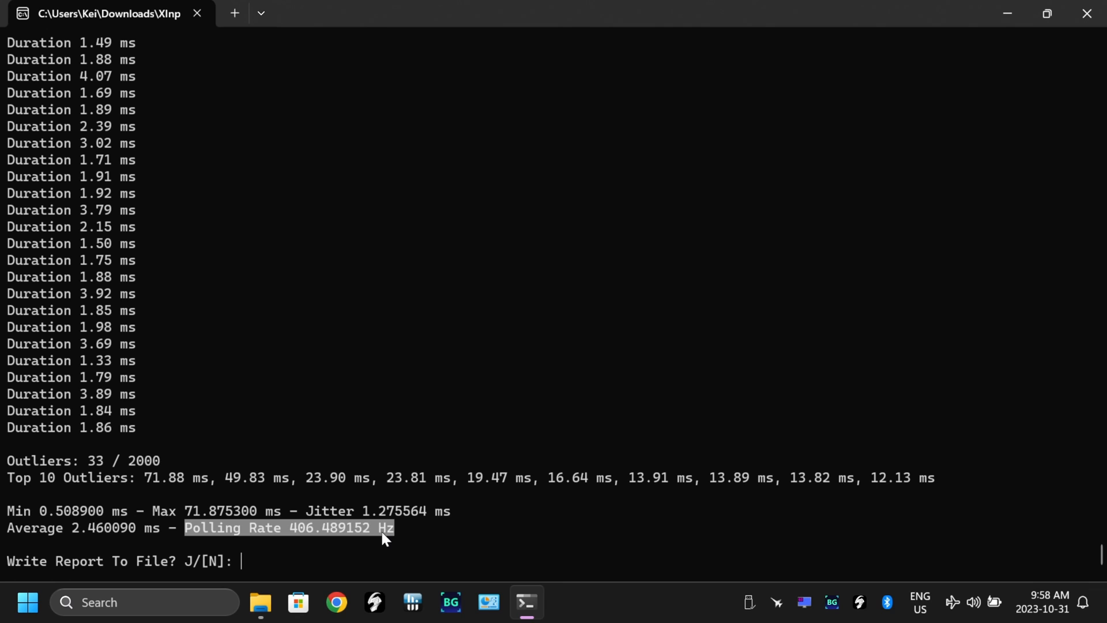
pyautogui.moveTo(396, 397)
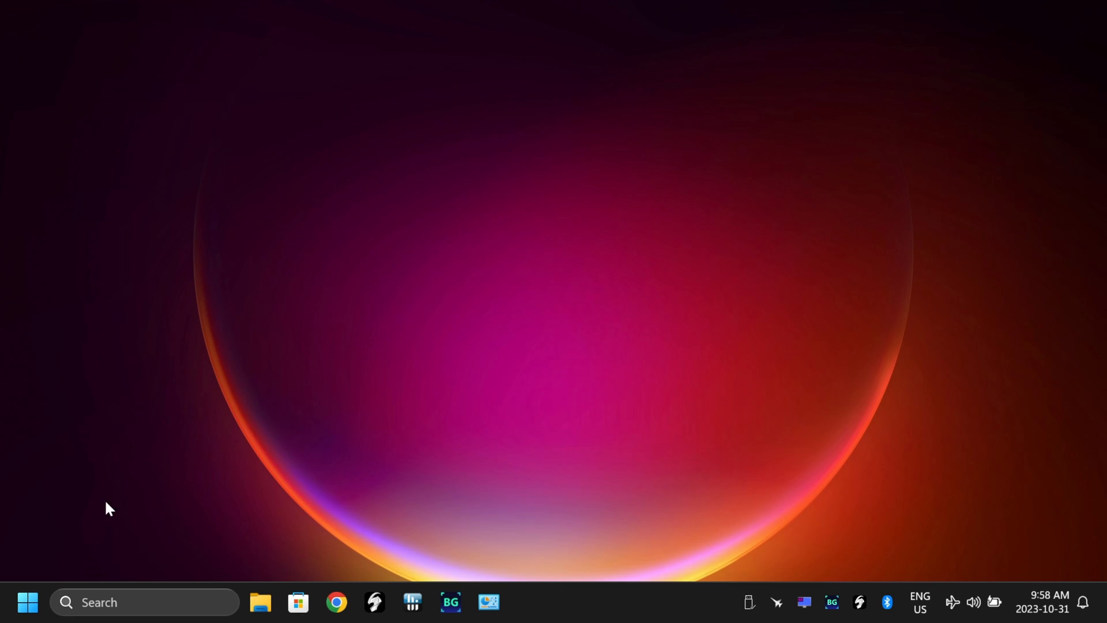
pyautogui.moveTo(37, 582)
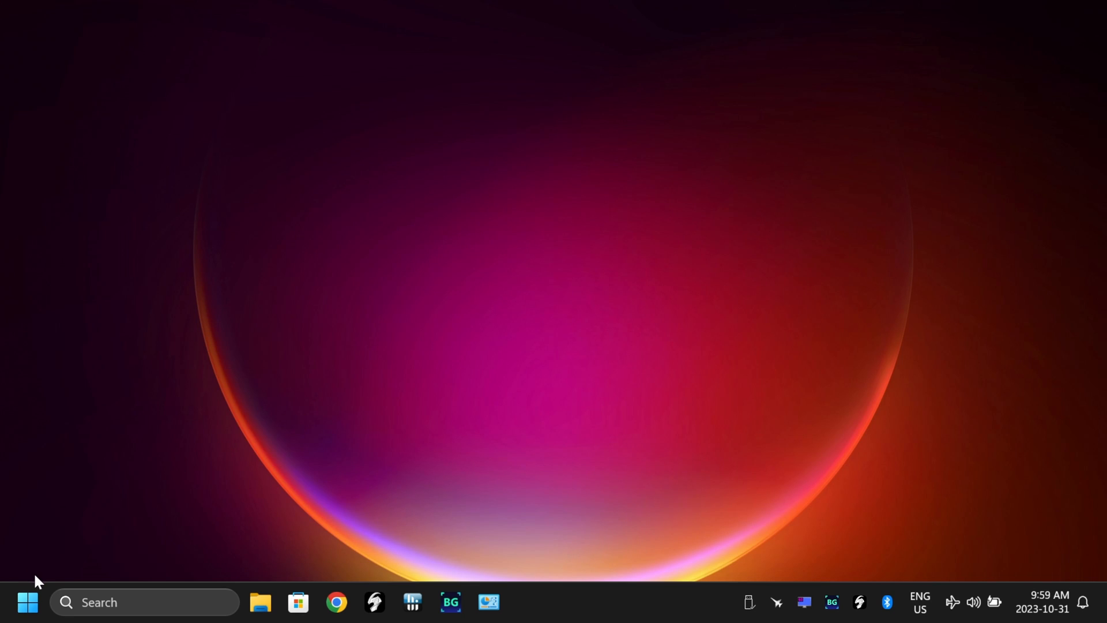
pyautogui.moveTo(184, 481)
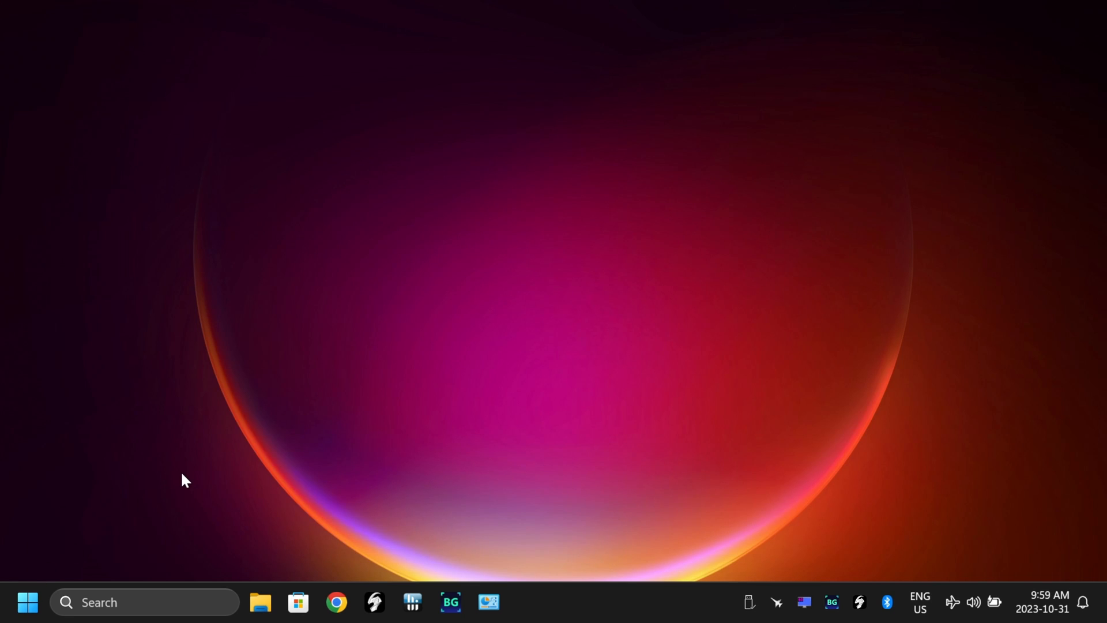